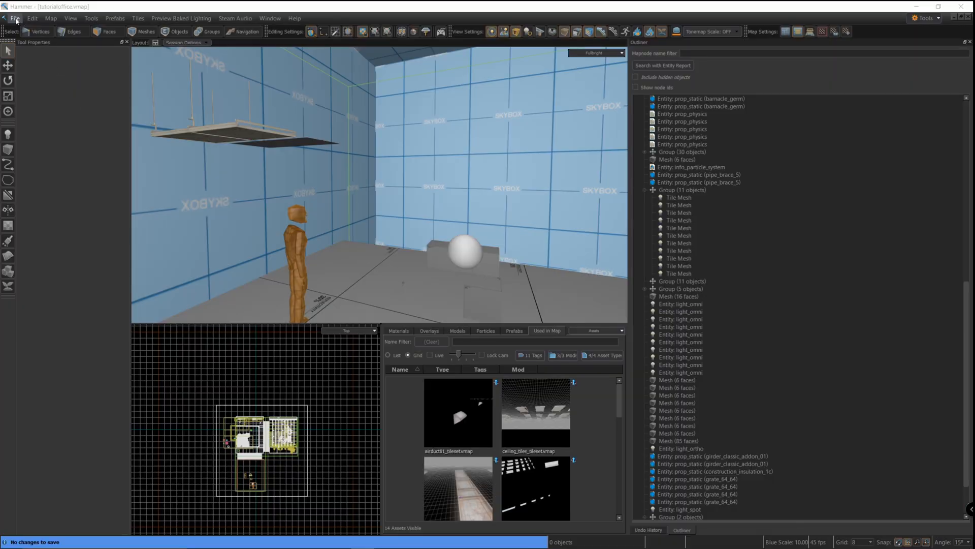
Step: Open the saved tutorialoffice.vmap map from the File menu
left_click(13, 19)
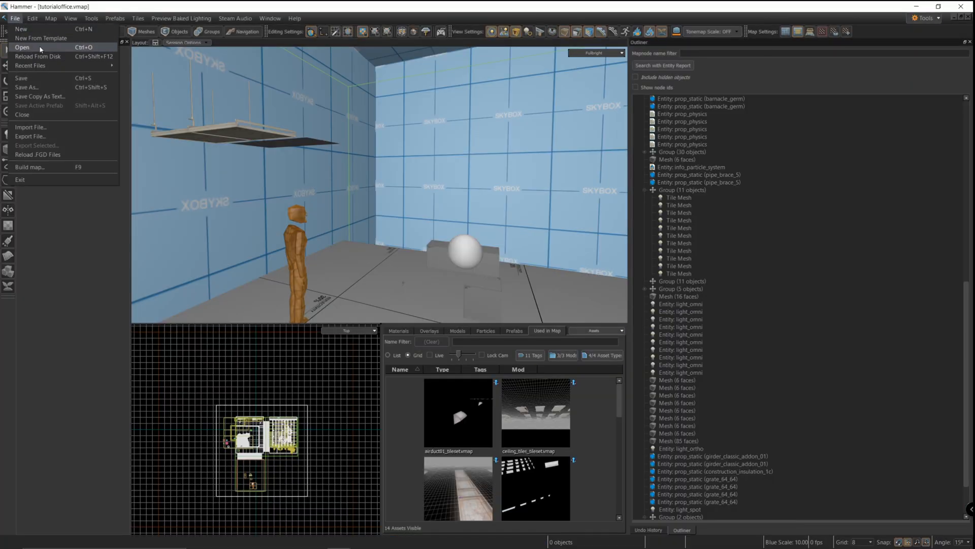
left_click(22, 47)
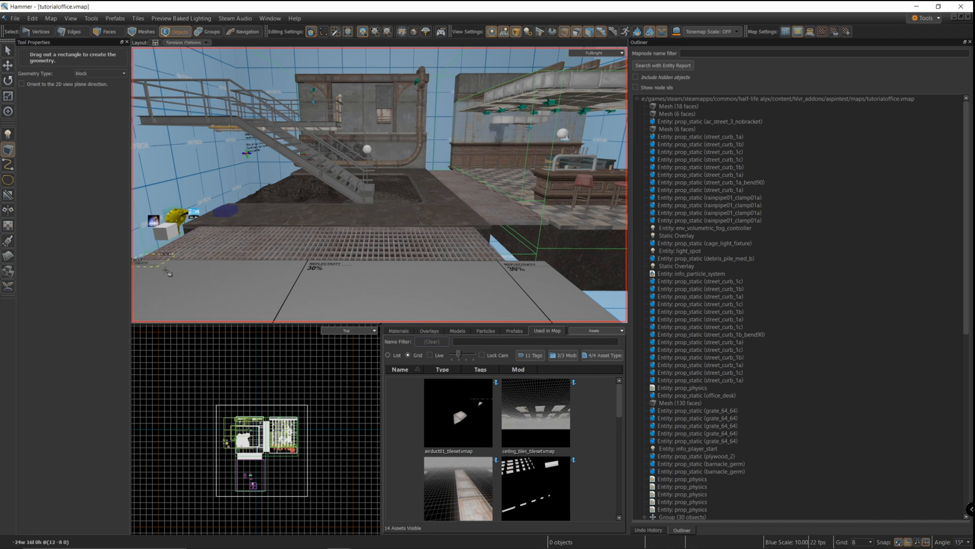
Step: Drag out a block footprint on the floor before the stairs and pull it up tall
left_click_drag(169, 274, 498, 284)
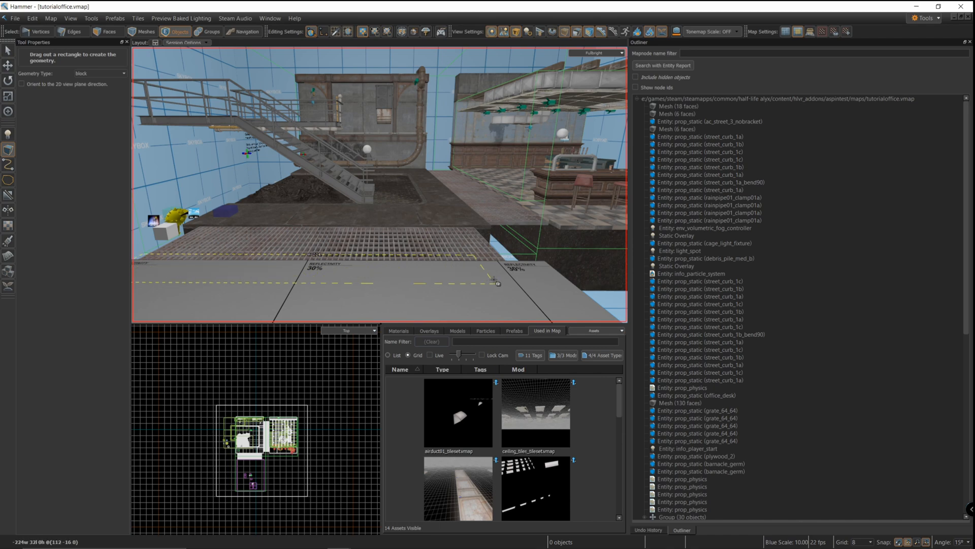
left_click_drag(143, 249, 528, 271)
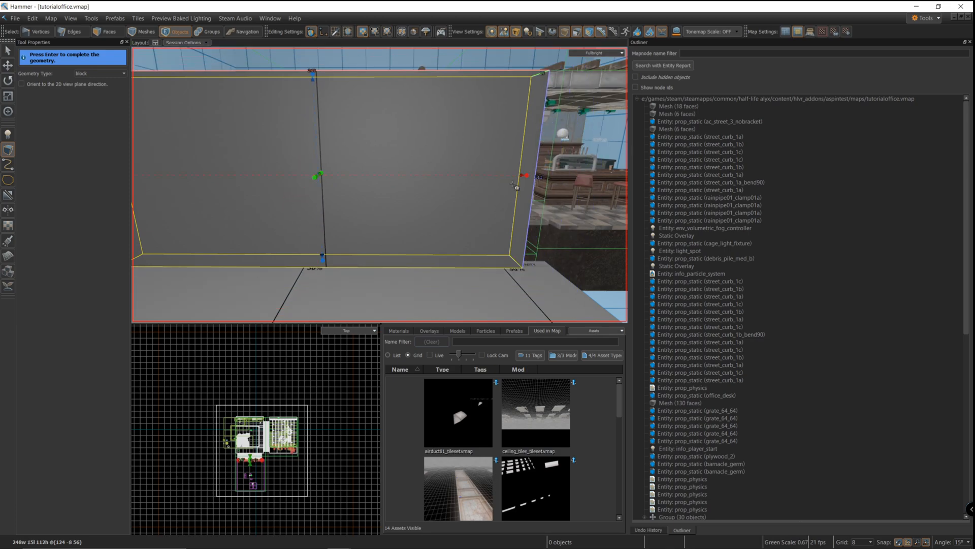
left_click_drag(524, 176, 540, 174)
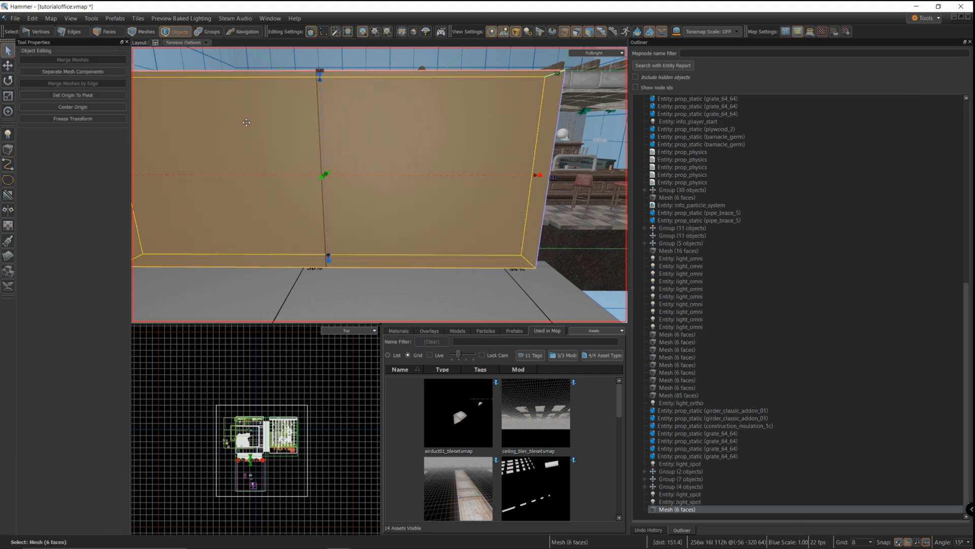
Step: Tie the block mesh to an entity and set its class to trigger_once
right_click(246, 122)
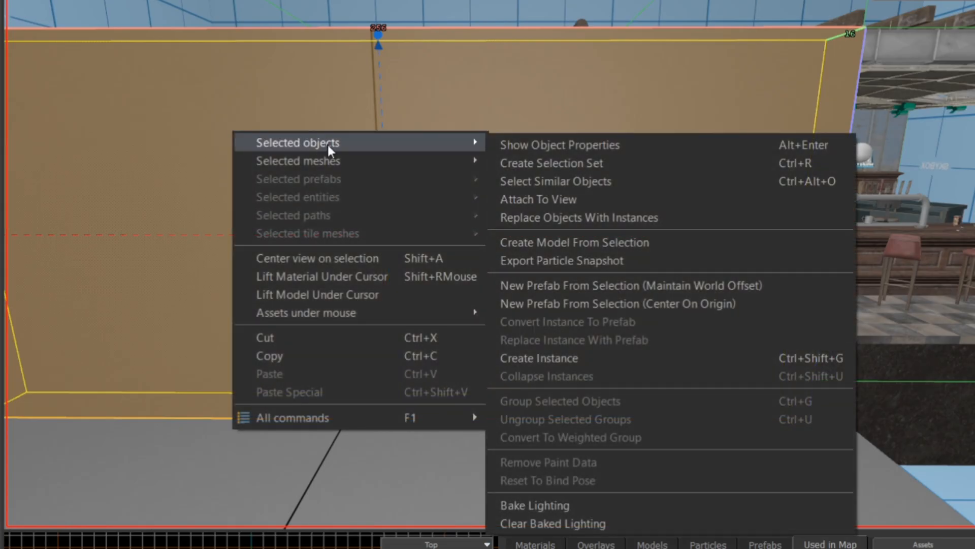
mouse_move(631, 148)
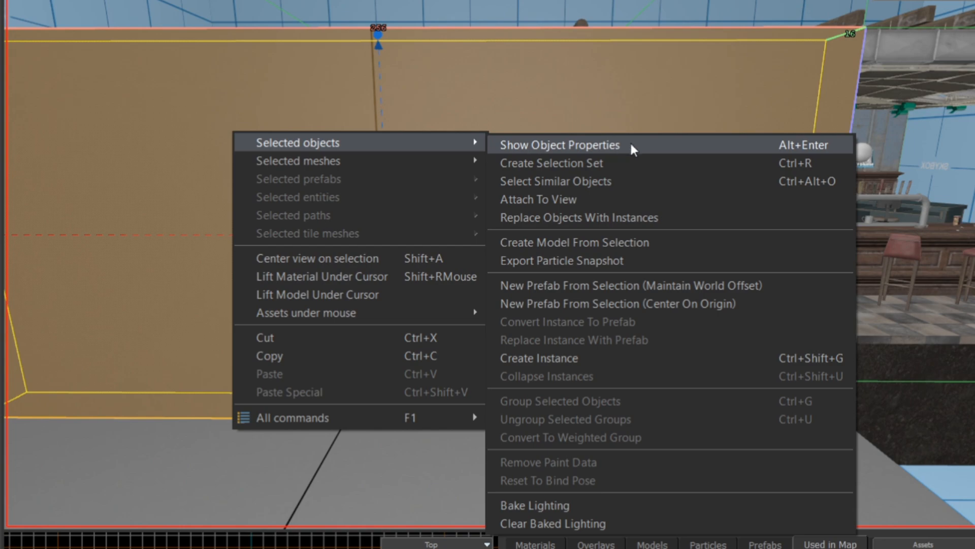
left_click(559, 144)
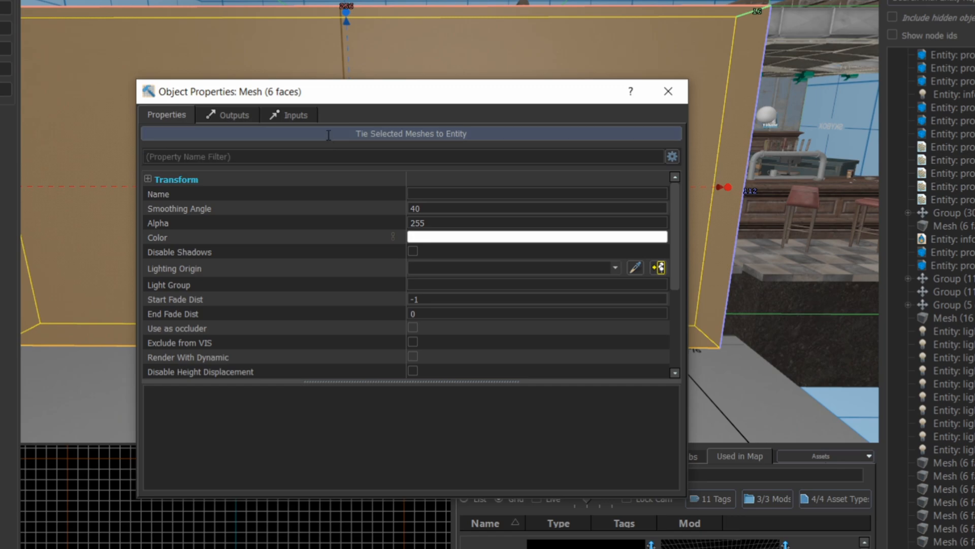
left_click(409, 133)
type("t")
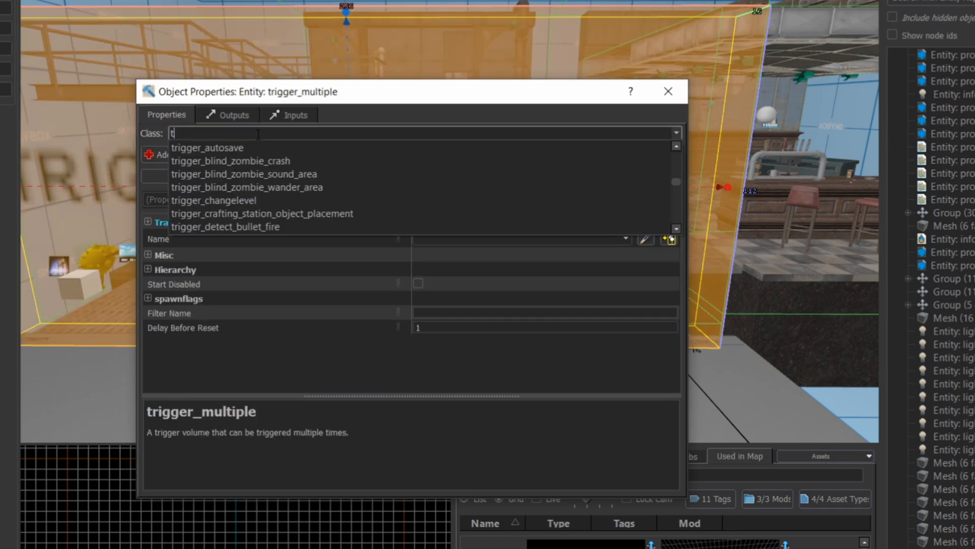
type("rigger_on")
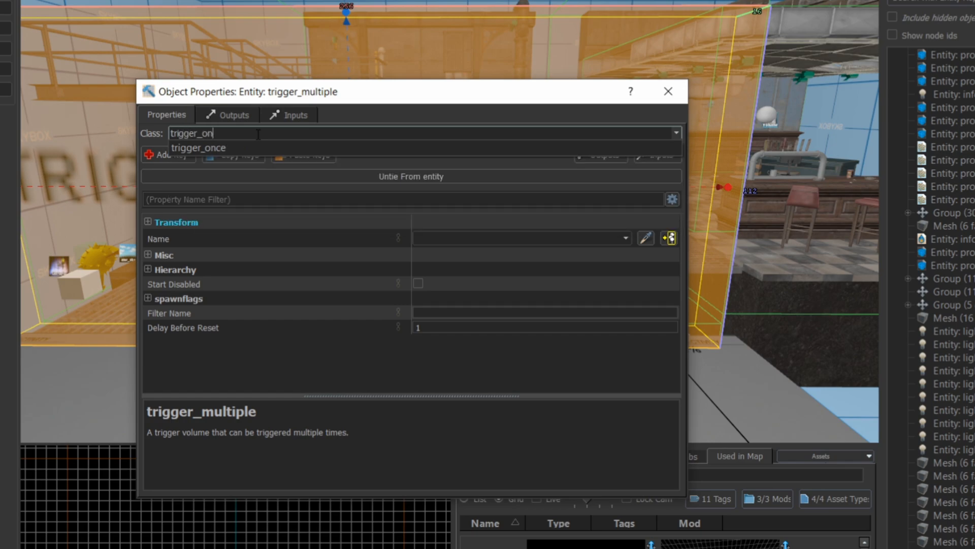
left_click(198, 148)
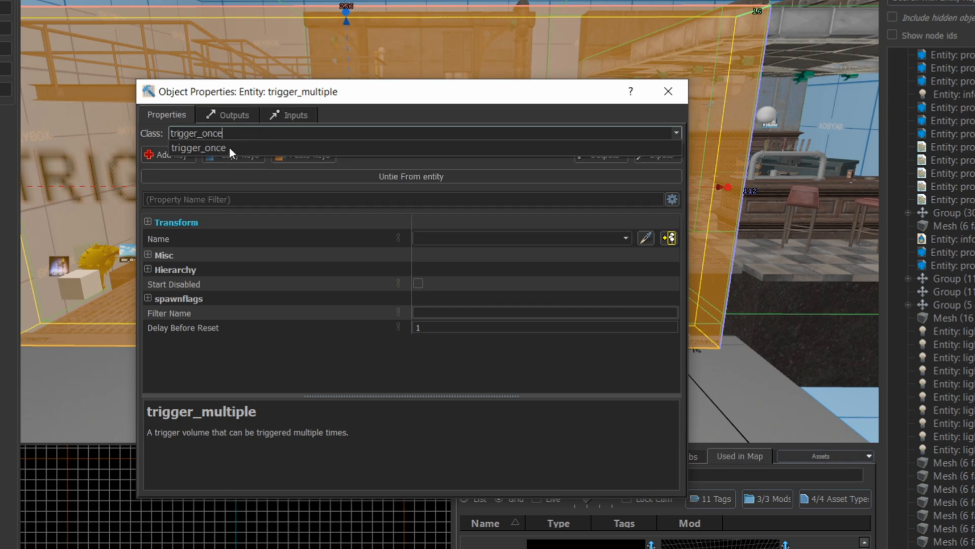
left_click(198, 147)
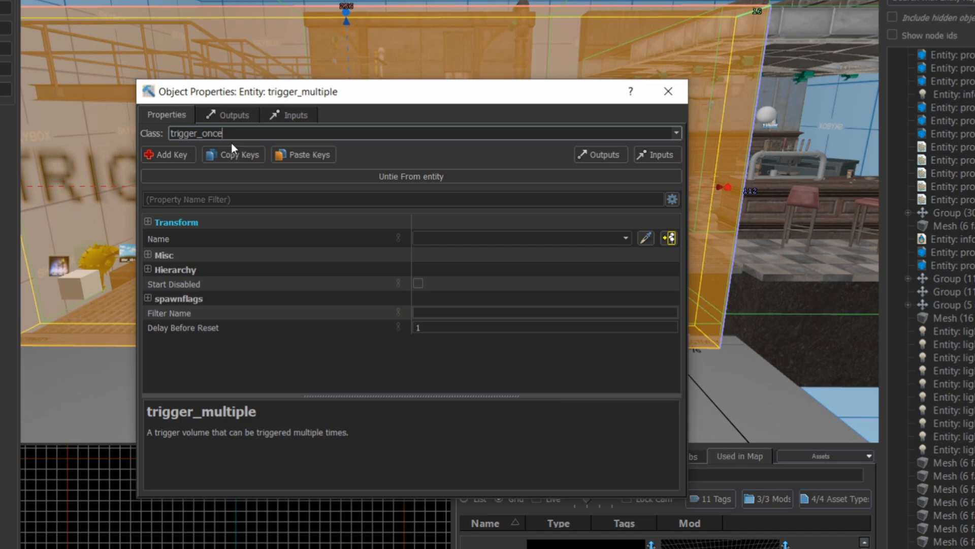
mouse_move(253, 191)
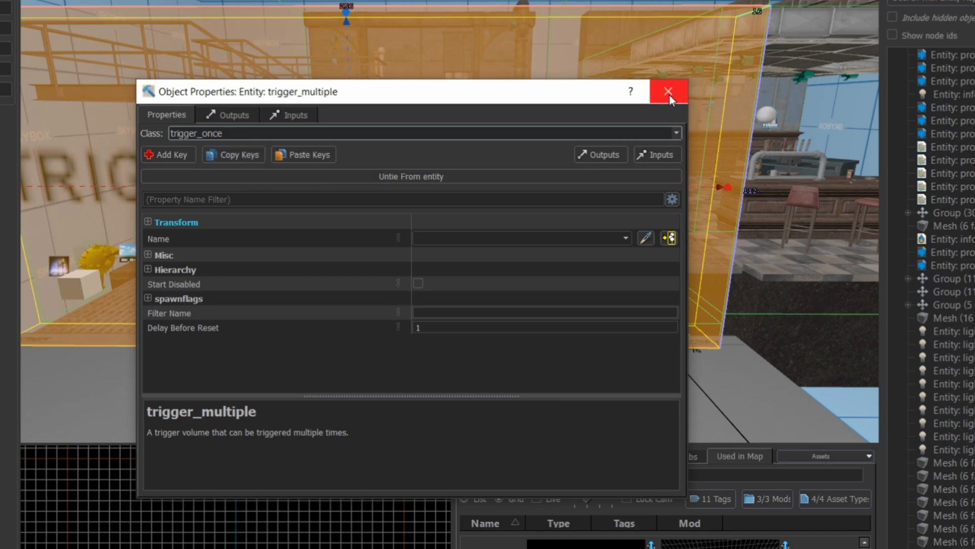
mouse_move(482, 302)
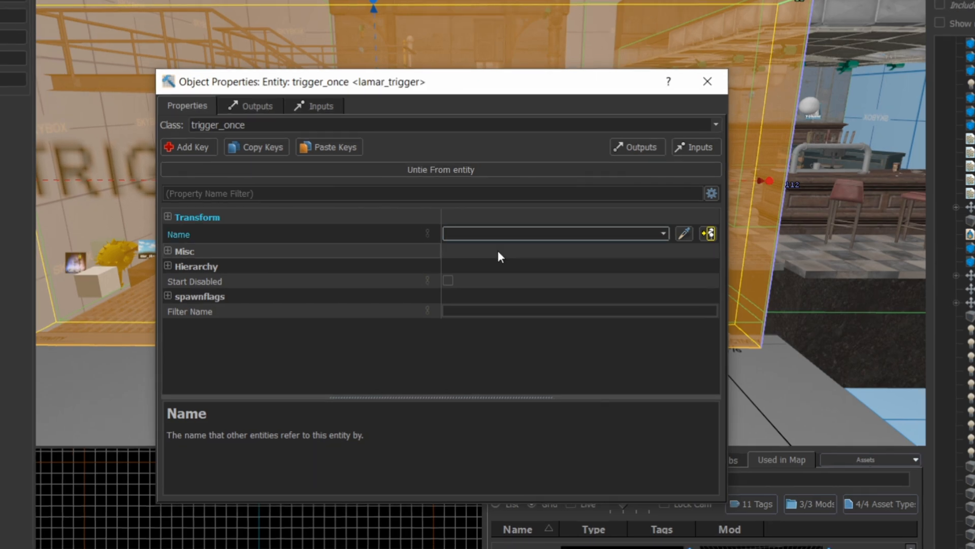
Step: Name the trigger lamarr_trigger and close its properties
type("lamarr_trigger")
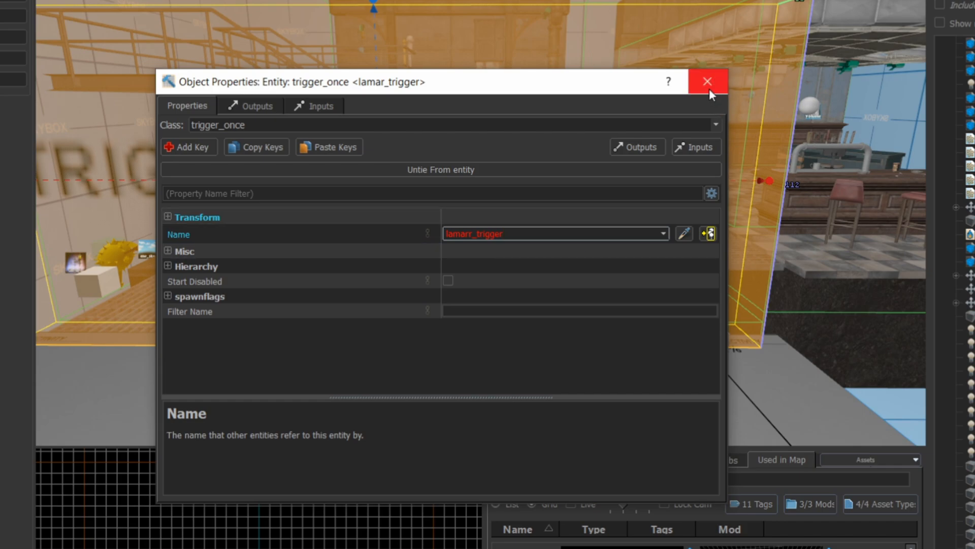
mouse_move(707, 82)
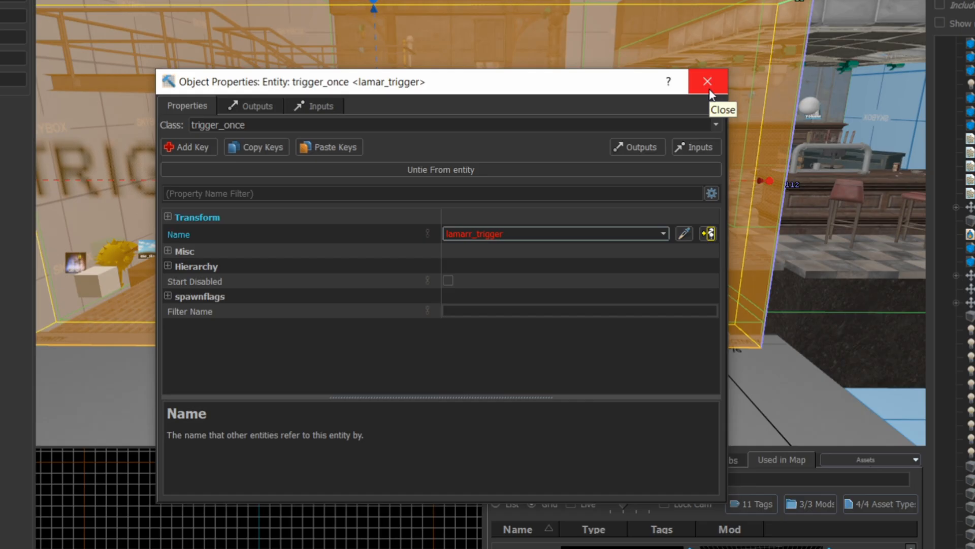
left_click(707, 81)
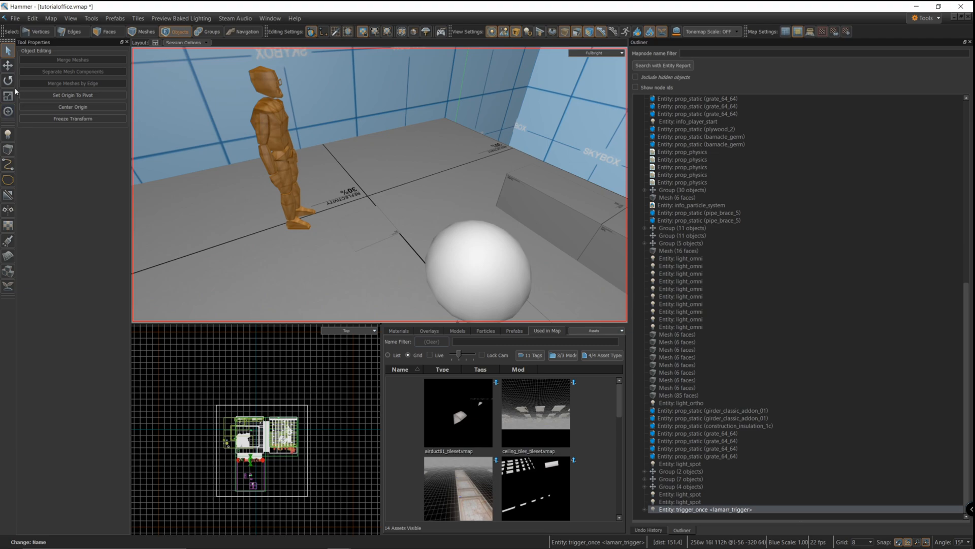
Step: Place an npc_headcrab_armored on the floor with the Entity tool
left_click(8, 134)
type("headc")
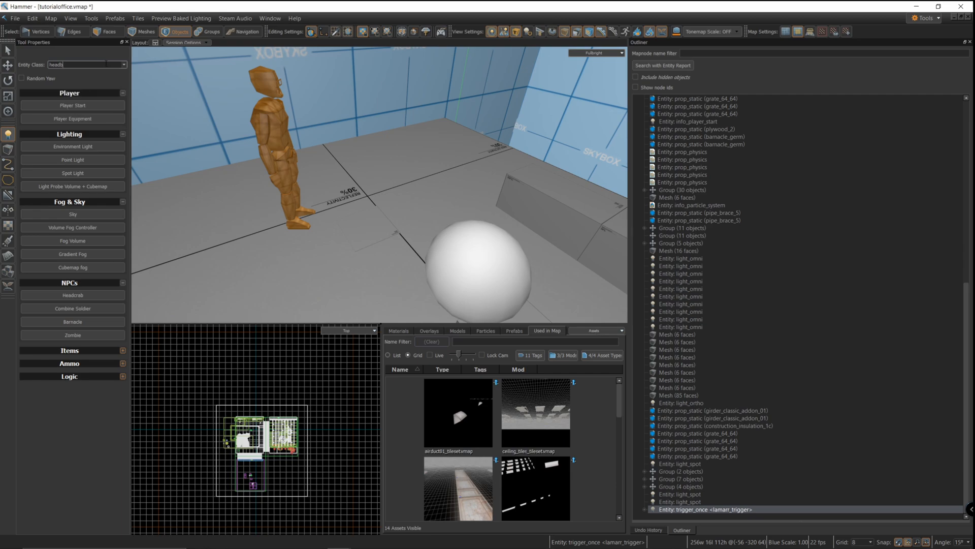
type("npc_")
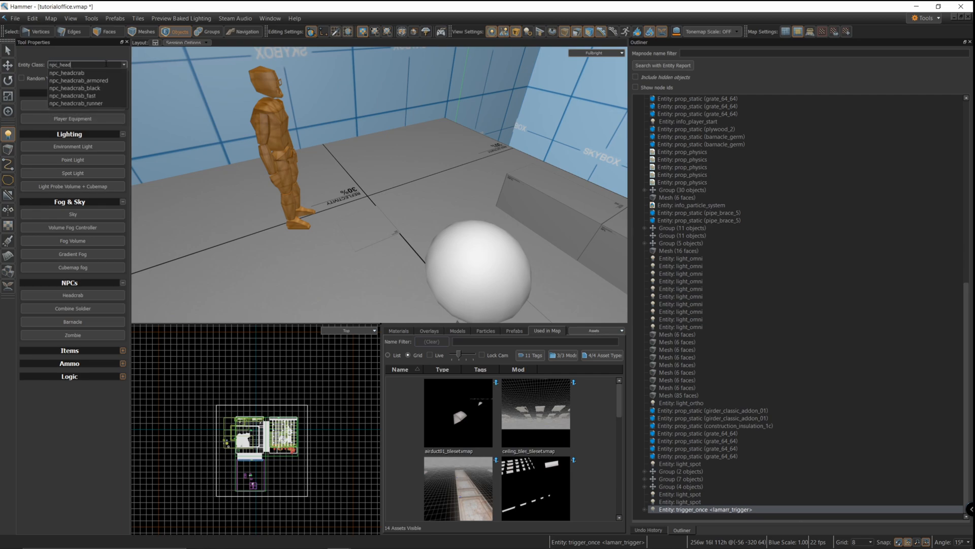
left_click(79, 80)
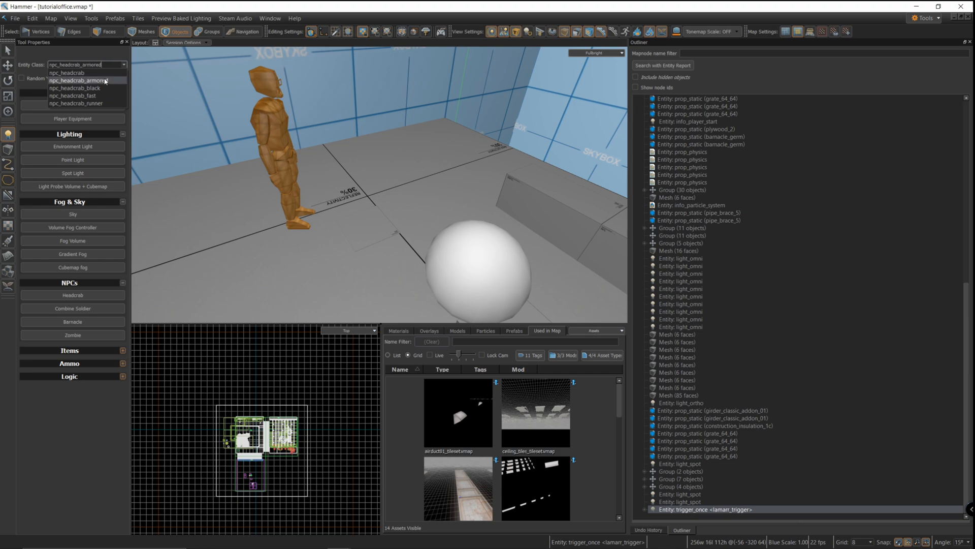
left_click(81, 79)
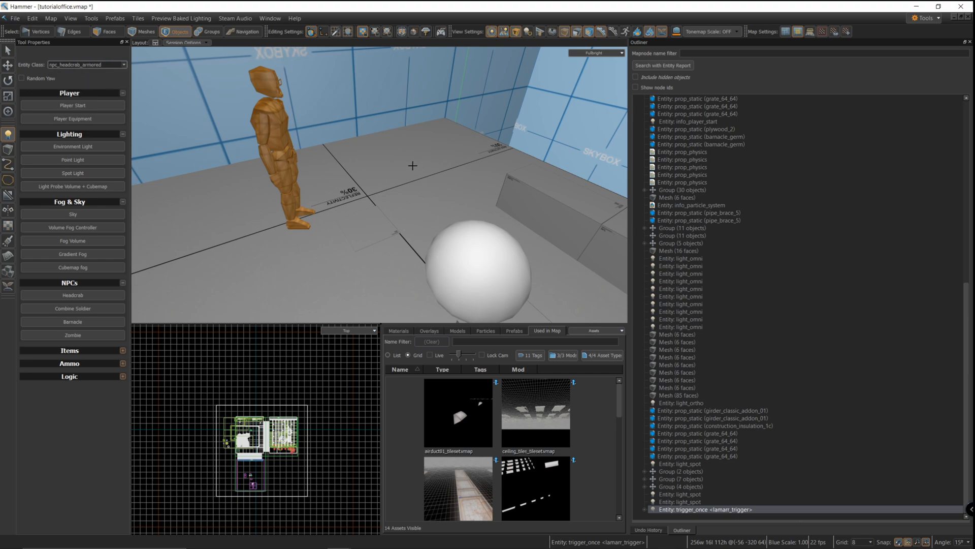
left_click(408, 153)
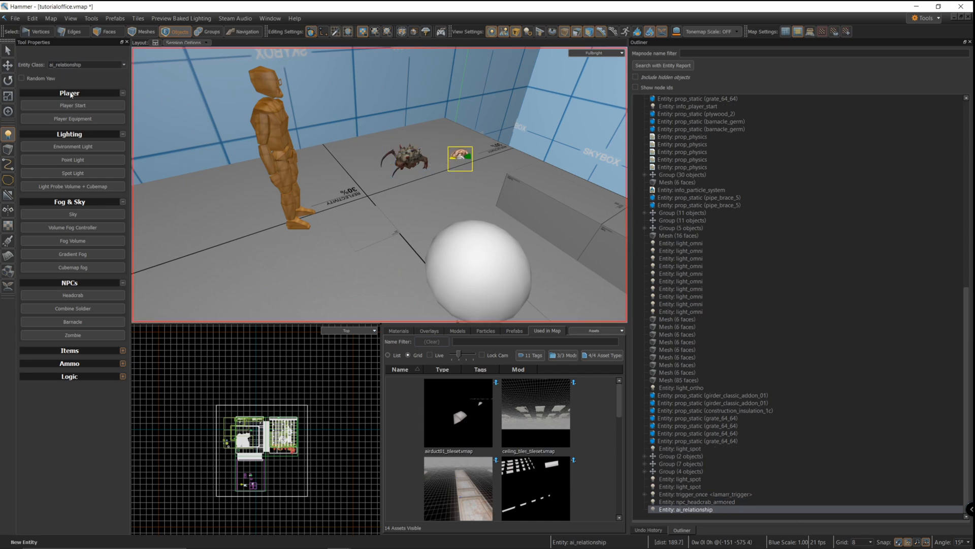
Step: Name the headcrab lamarr and set the ai_relationship subject lamarr, target !player, Start Active
left_click_drag(460, 158, 471, 110)
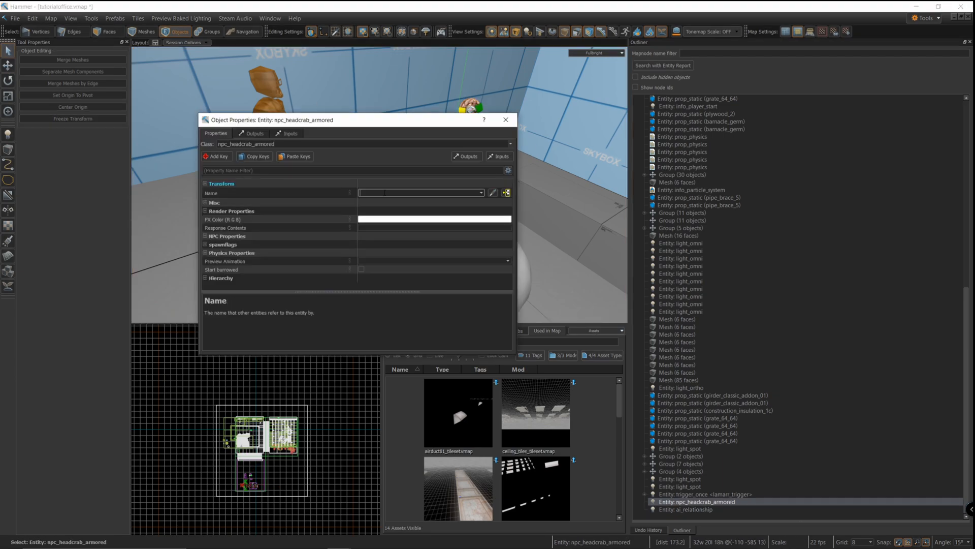
type("lamarr")
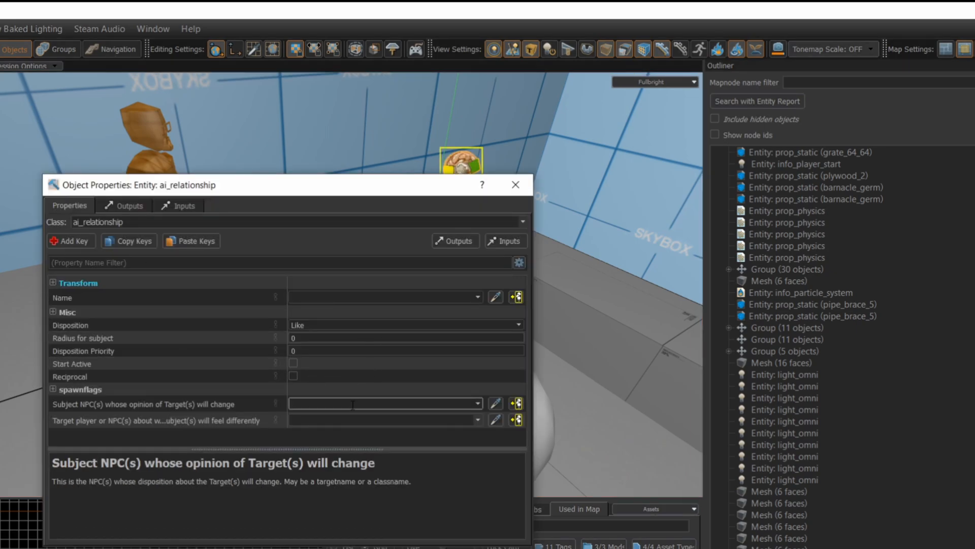
type("!player")
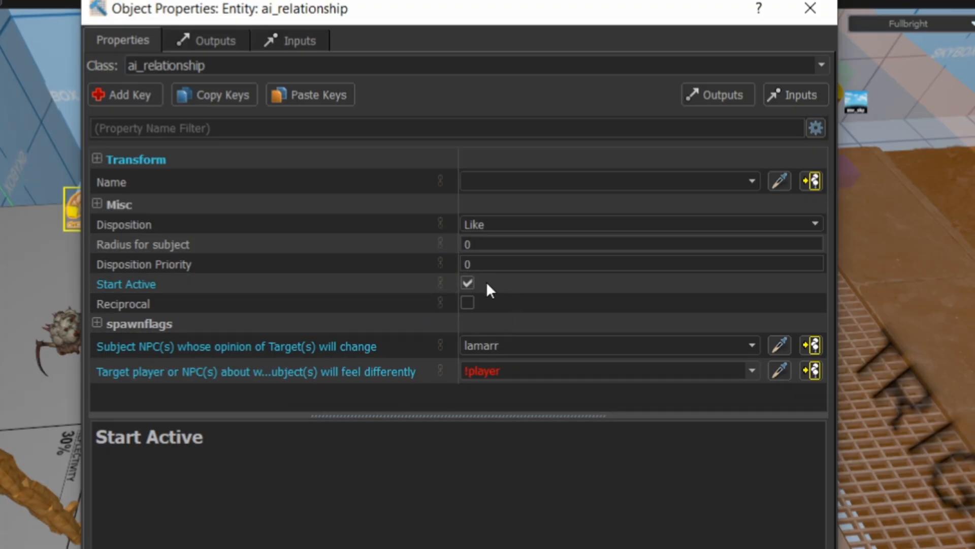
mouse_move(489, 288)
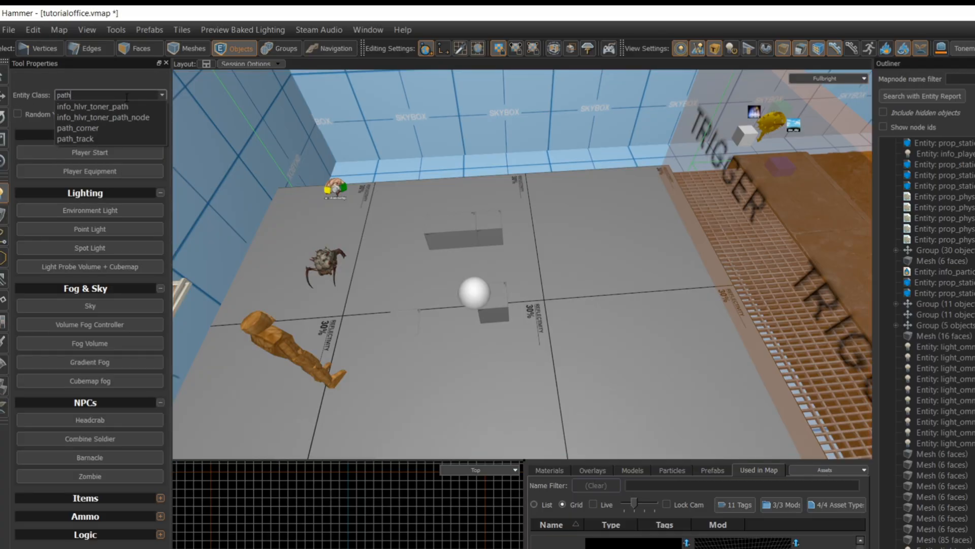
Step: Place path_corner entities and rename one to lamarr_path_2
left_click(77, 128)
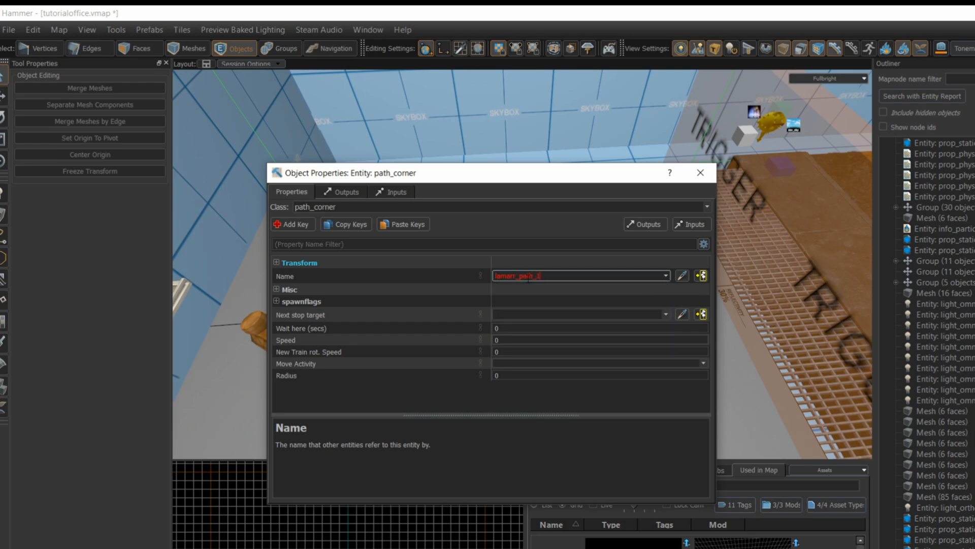
key("delete")
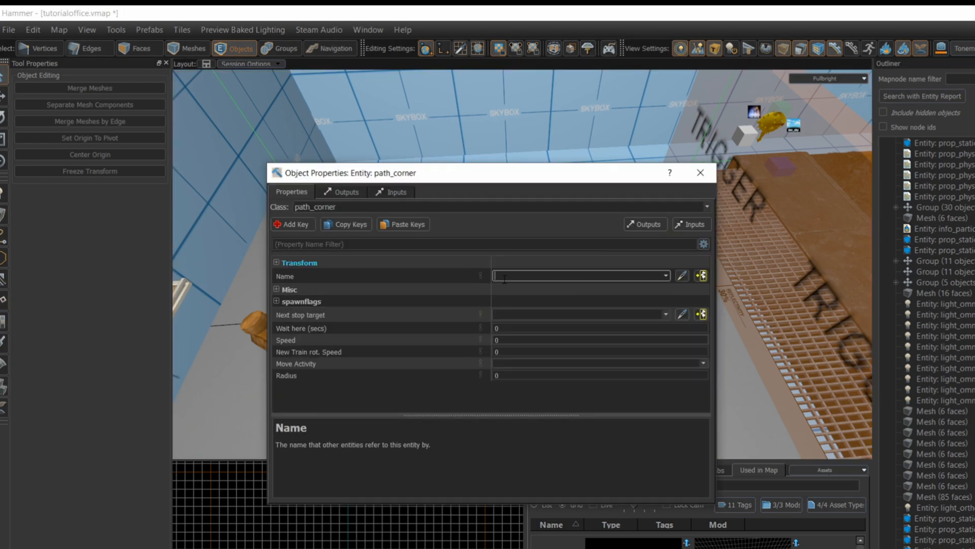
type("lamarr_path_2")
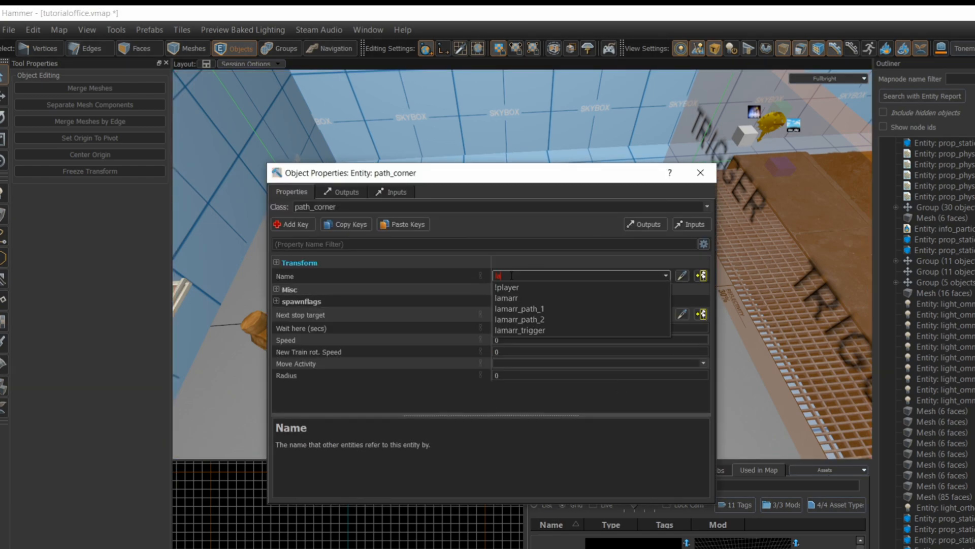
Step: Name the remaining corners up to lamarr_path_4 and chain their Next stop targets into a loop
left_click(698, 172)
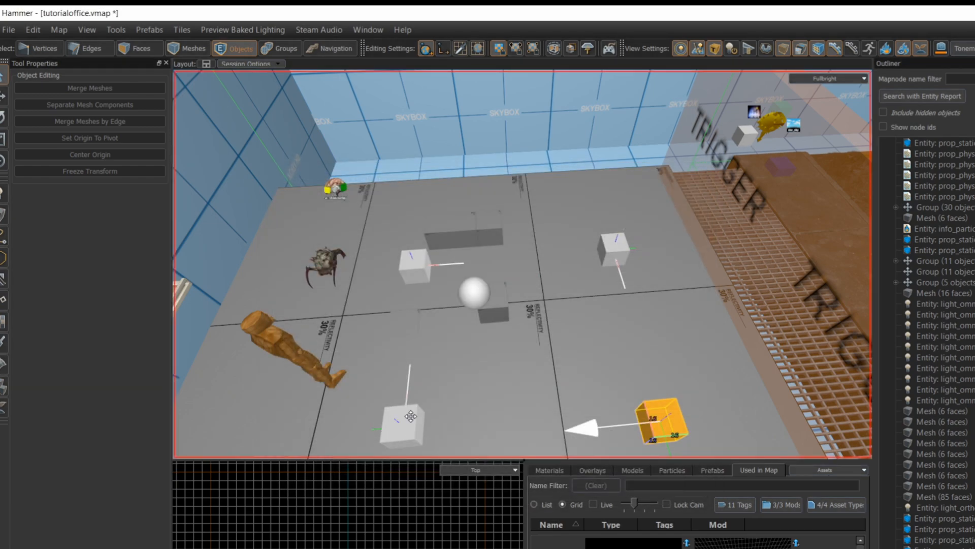
left_click(665, 275)
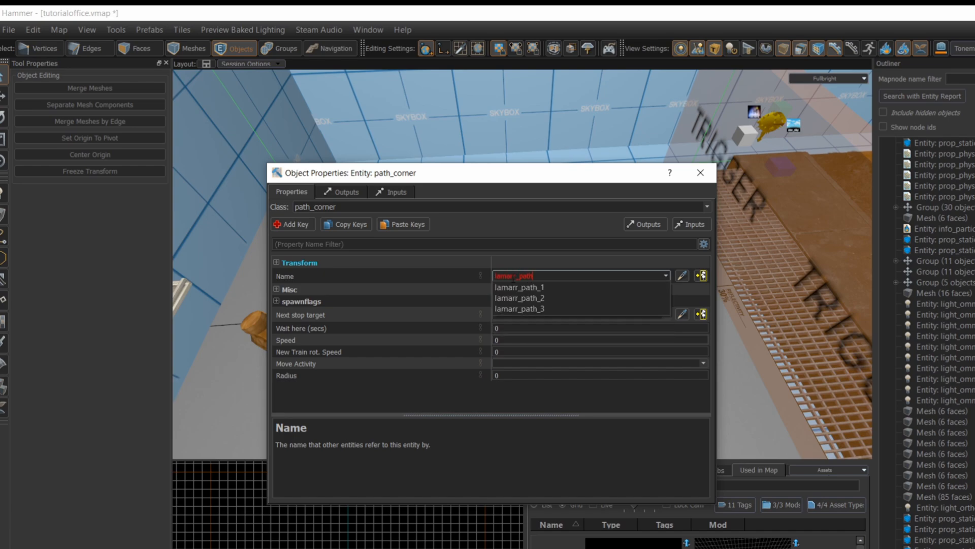
left_click(519, 286)
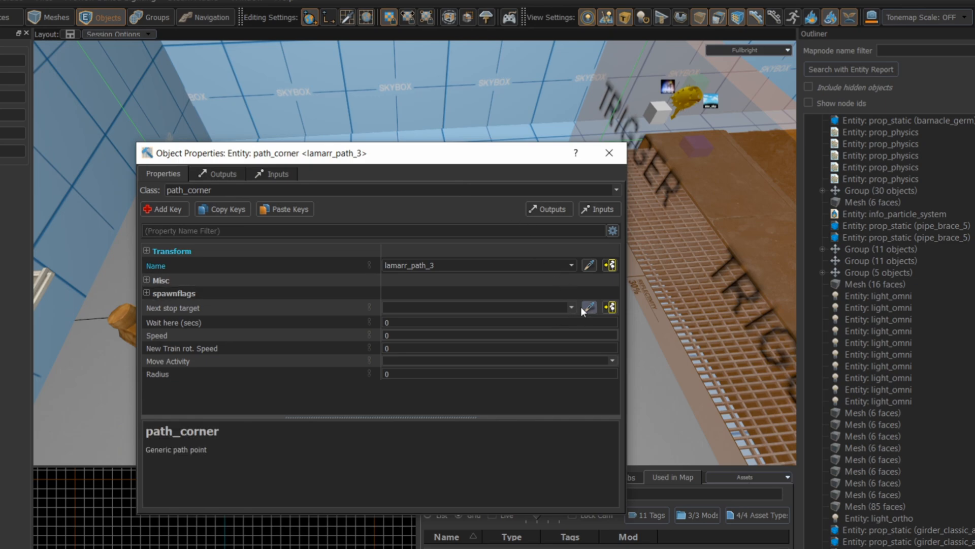
left_click(570, 307)
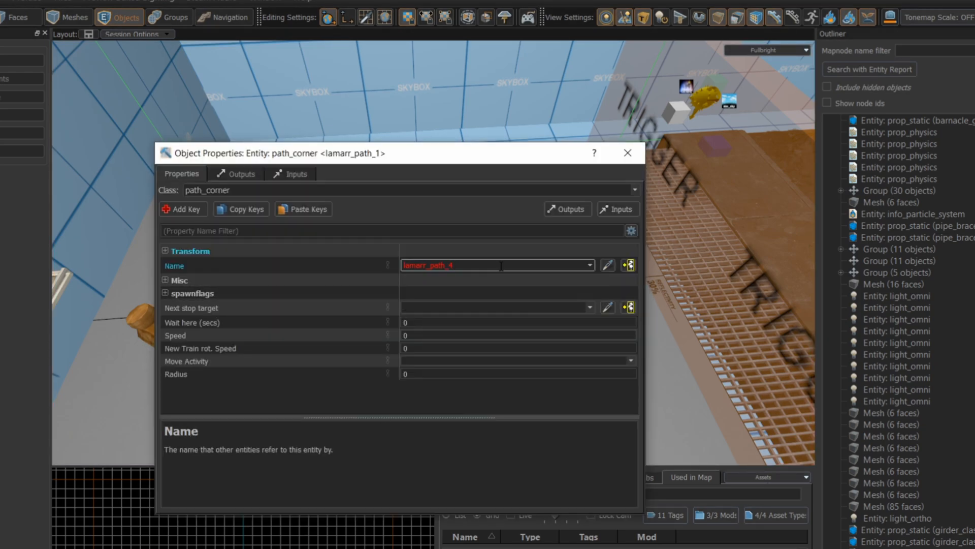
left_click(627, 153)
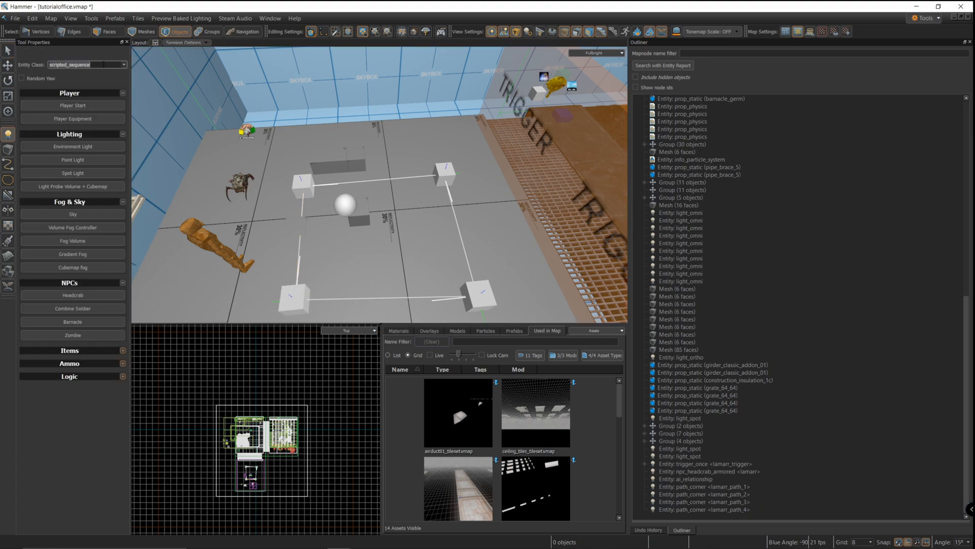
Step: Place an aiscripted_schedule and set its goal entity to lamarr_path_1
type("ai")
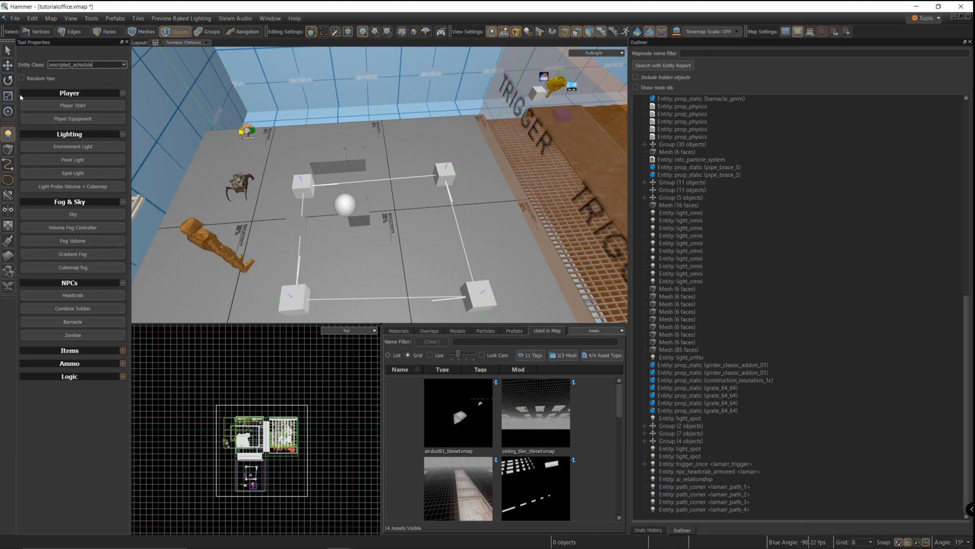
left_click(275, 149)
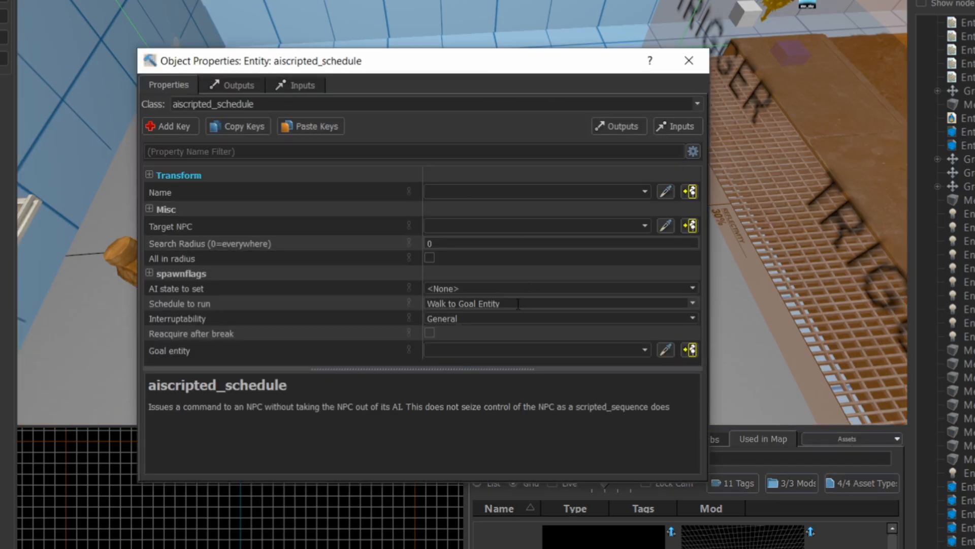
left_click_drag(423, 61, 423, 0)
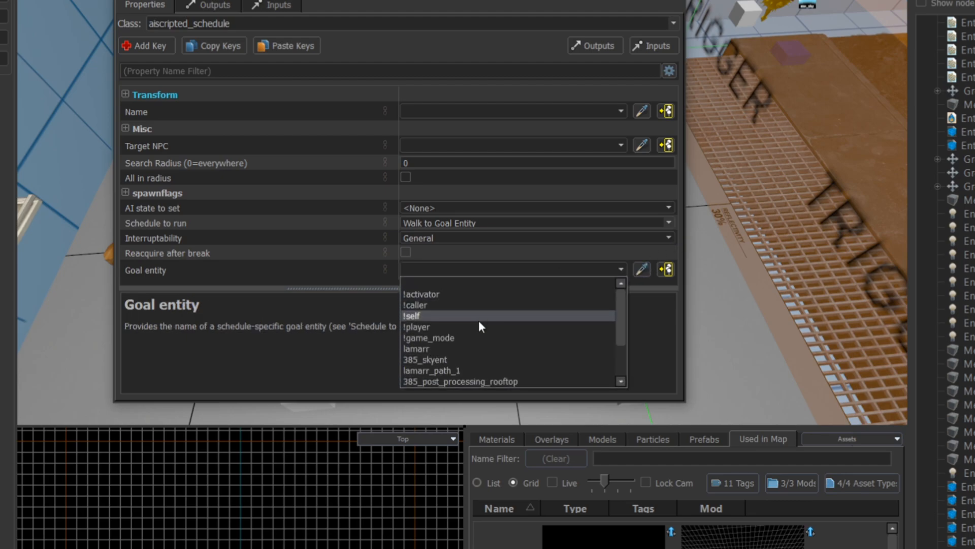
left_click(432, 369)
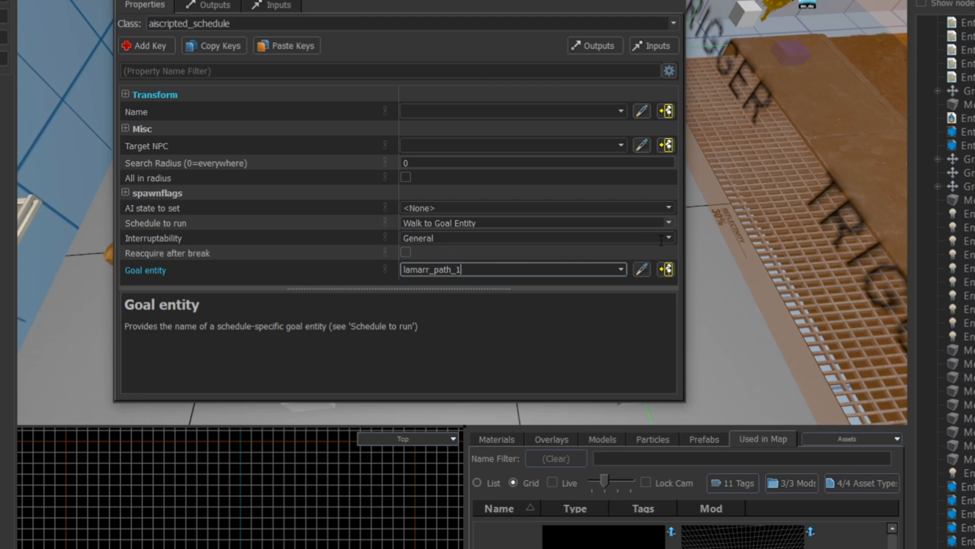
Step: Name it lamarr_loop_path, target NPC lamarr, schedule Walk Goal Path, then close
type("lamarr_")
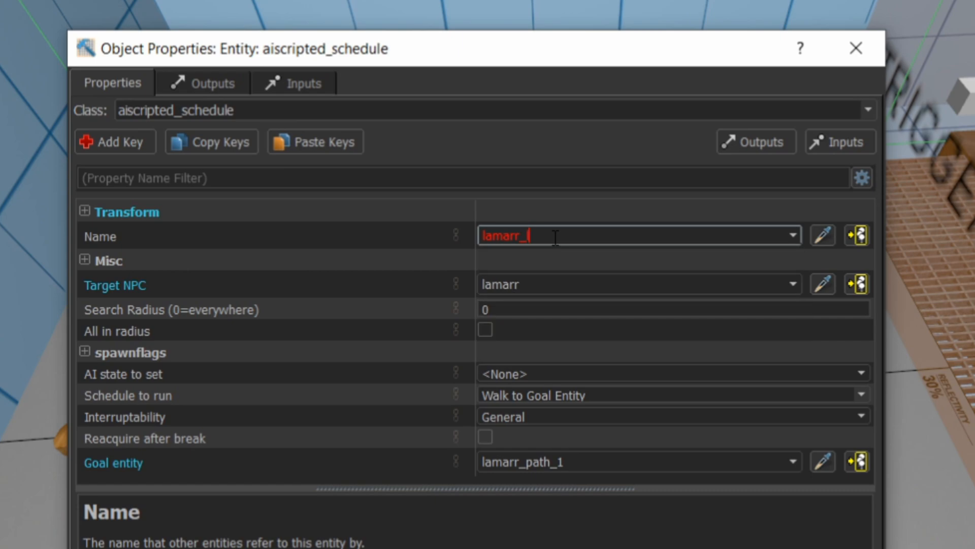
type("loop")
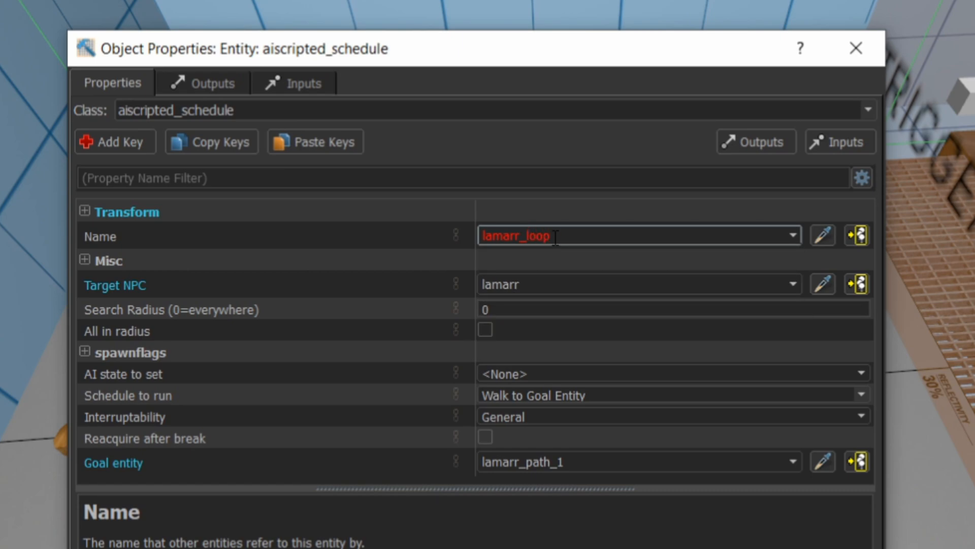
type("_path")
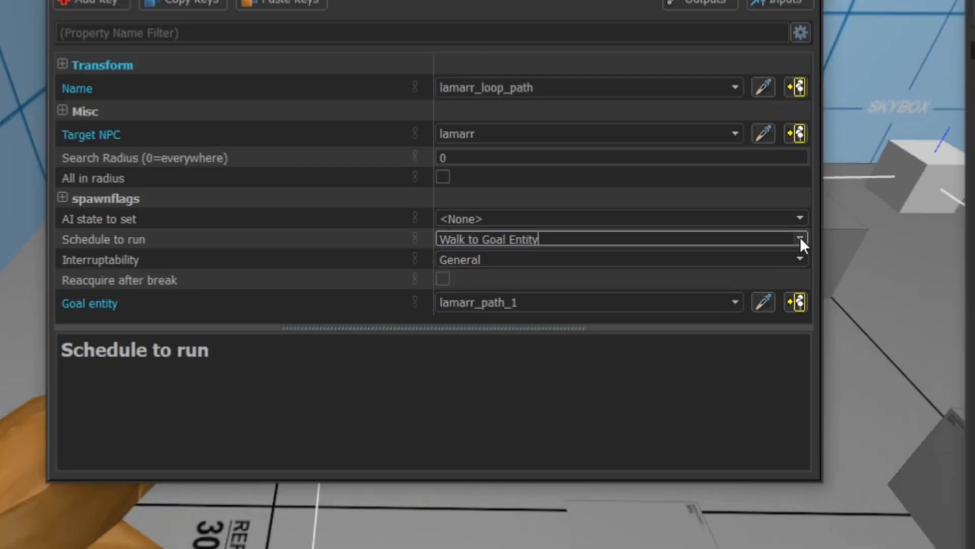
left_click(800, 239)
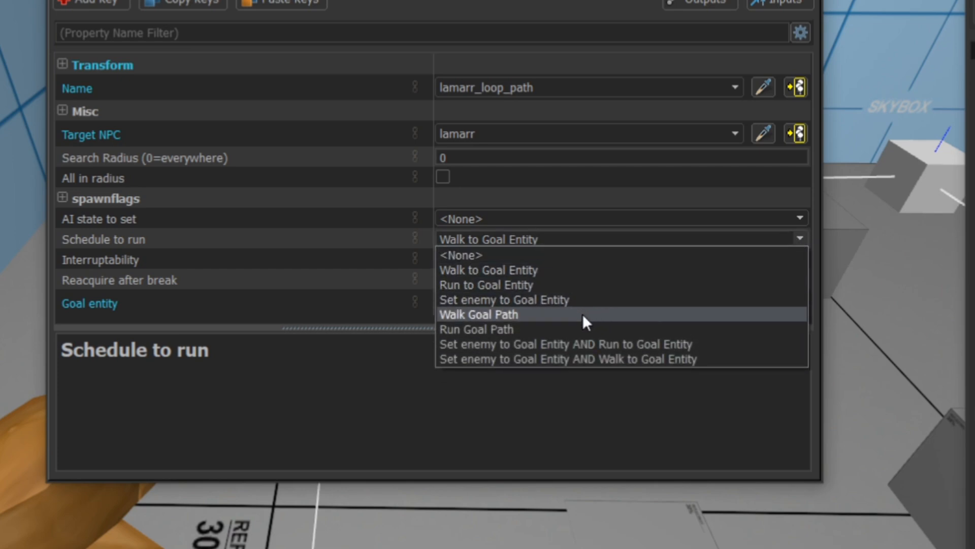
left_click(475, 314)
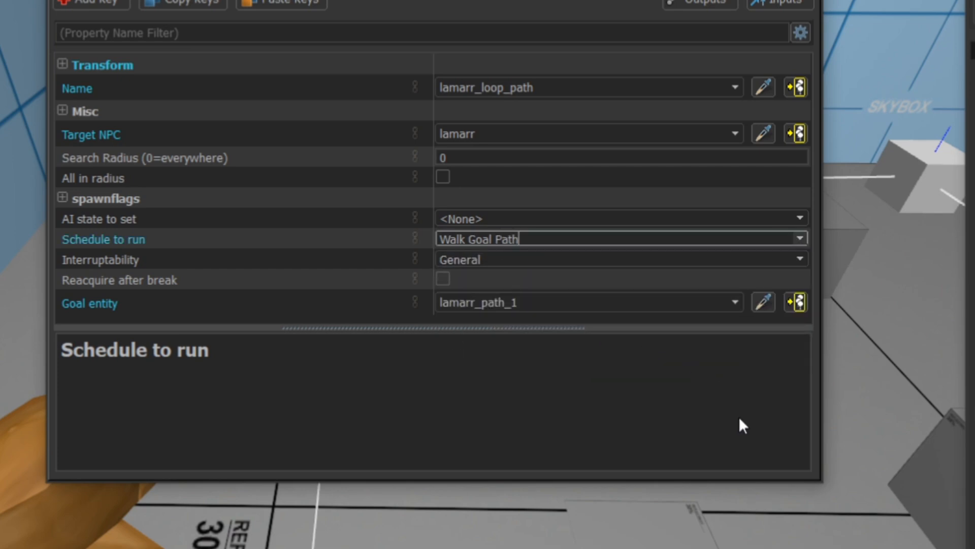
mouse_move(560, 113)
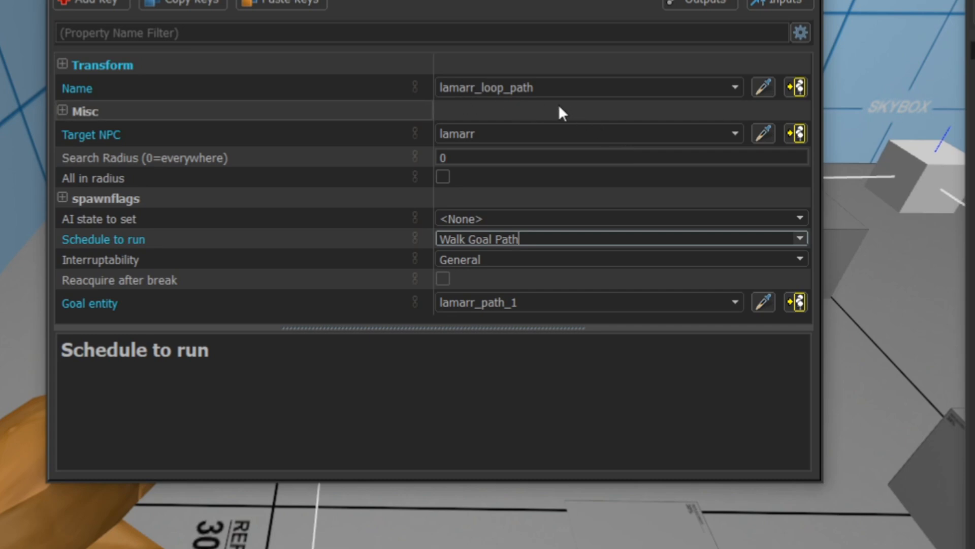
mouse_move(560, 261)
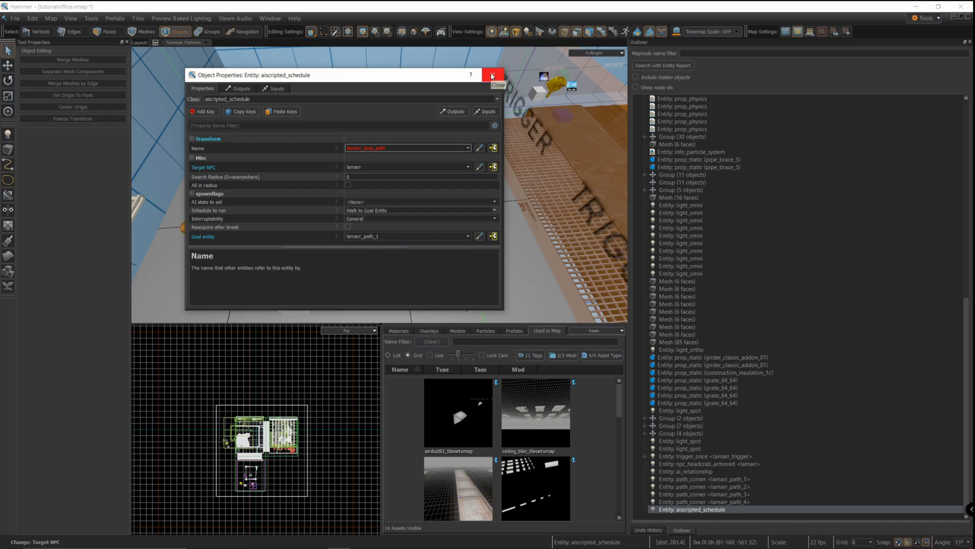
left_click(492, 74)
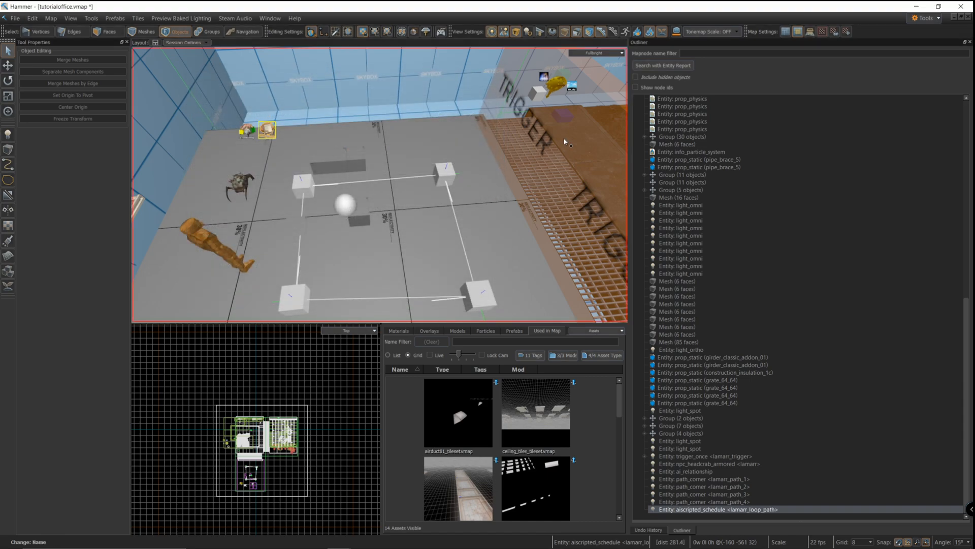
Step: Add an OnTrigger output on lamarr_trigger sending StartSchedule to lamarr_loop_path
left_click(705, 455)
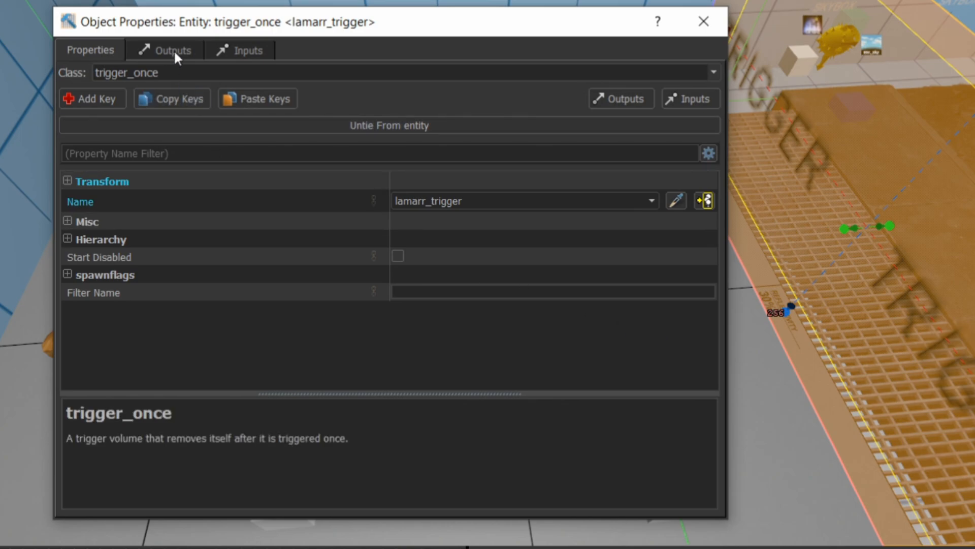
left_click(165, 51)
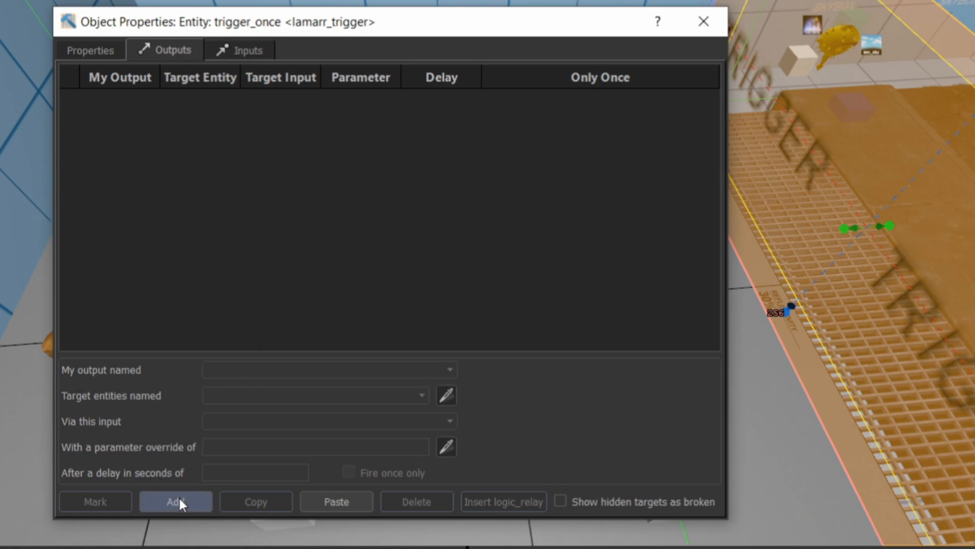
left_click(176, 501)
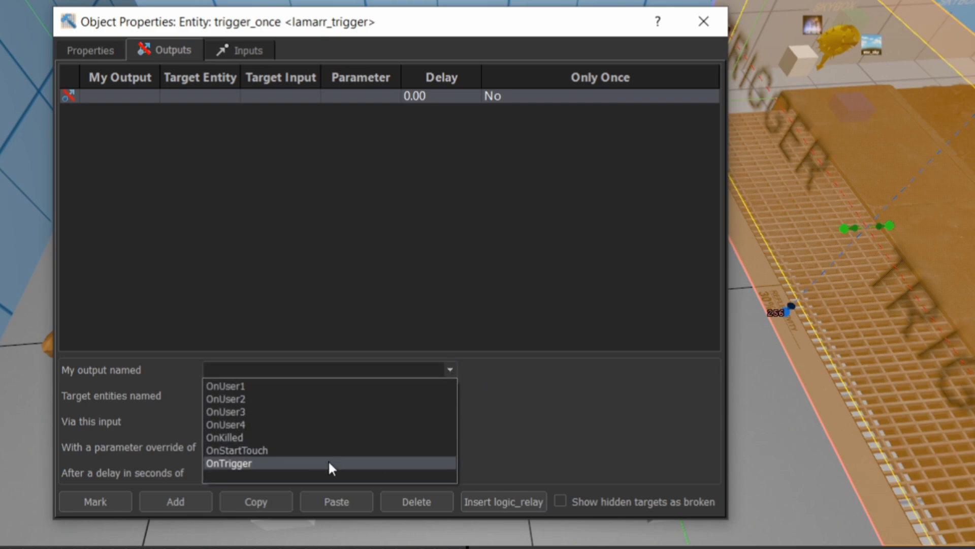
left_click(228, 464)
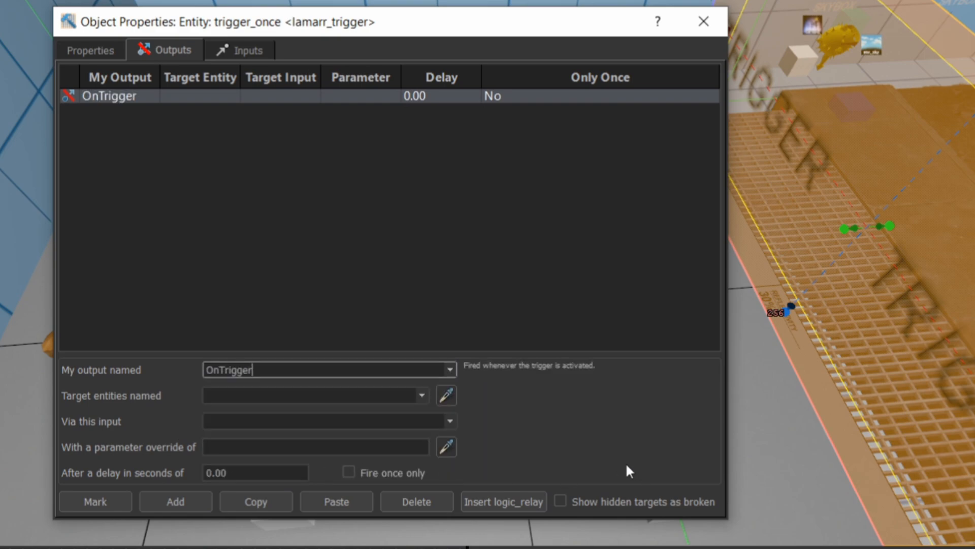
left_click(422, 395)
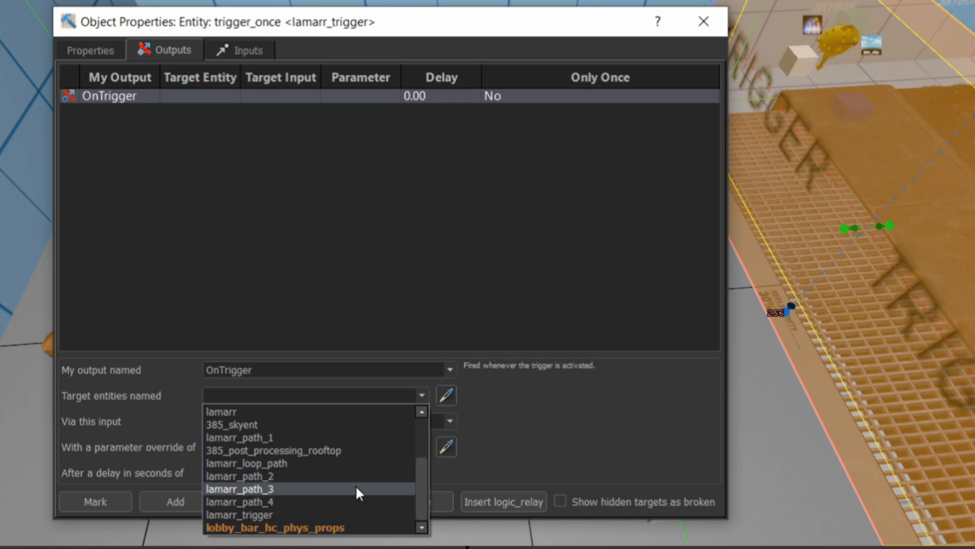
left_click(246, 463)
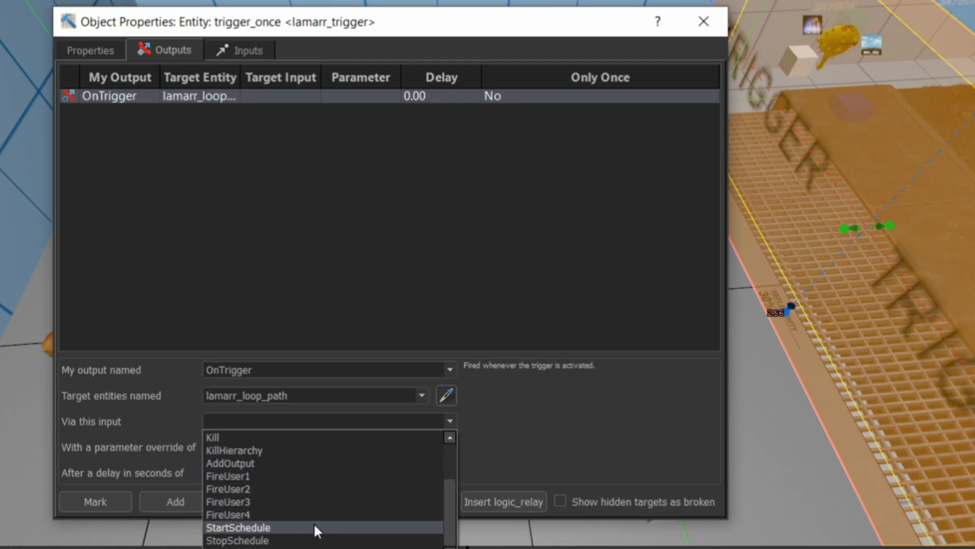
left_click(237, 527)
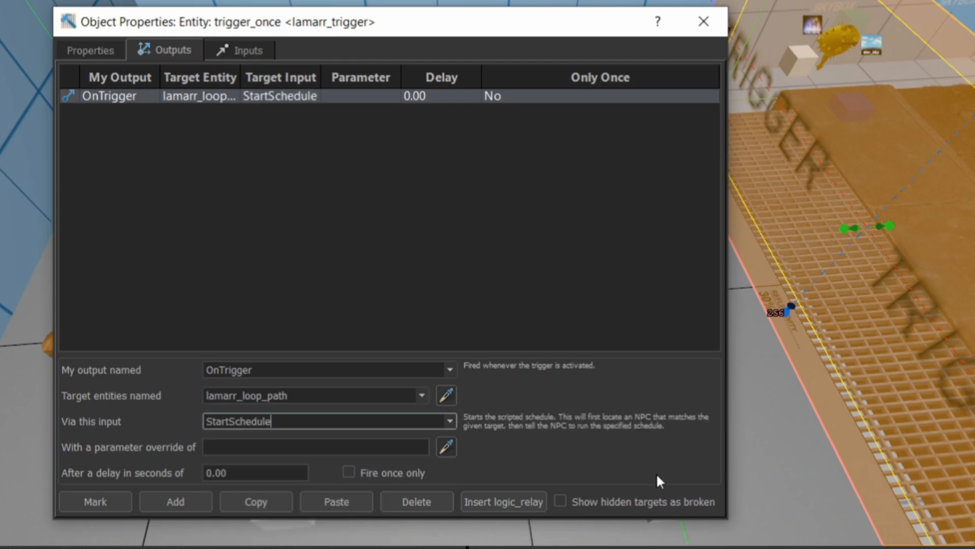
mouse_move(389, 470)
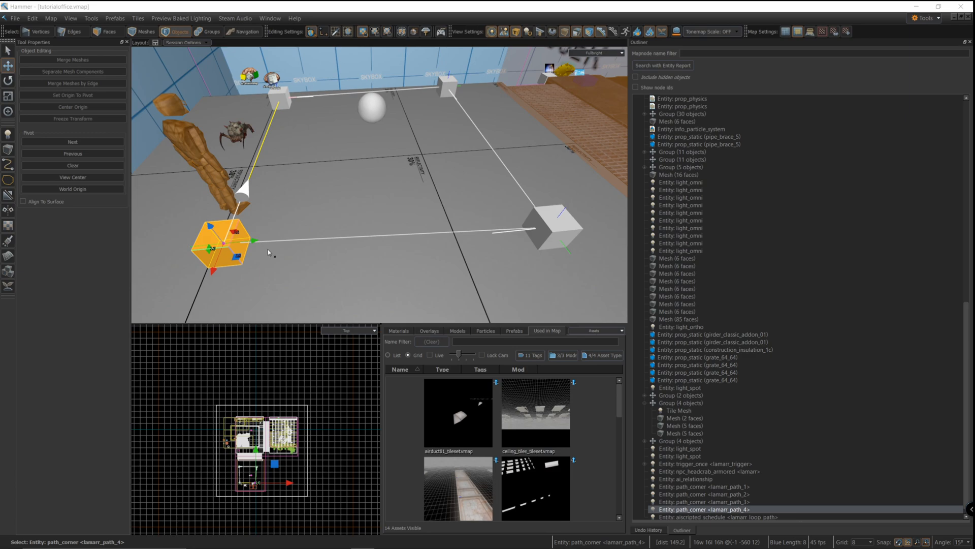
Step: Delete the lamarr_path_3 corner from the map
left_click(688, 501)
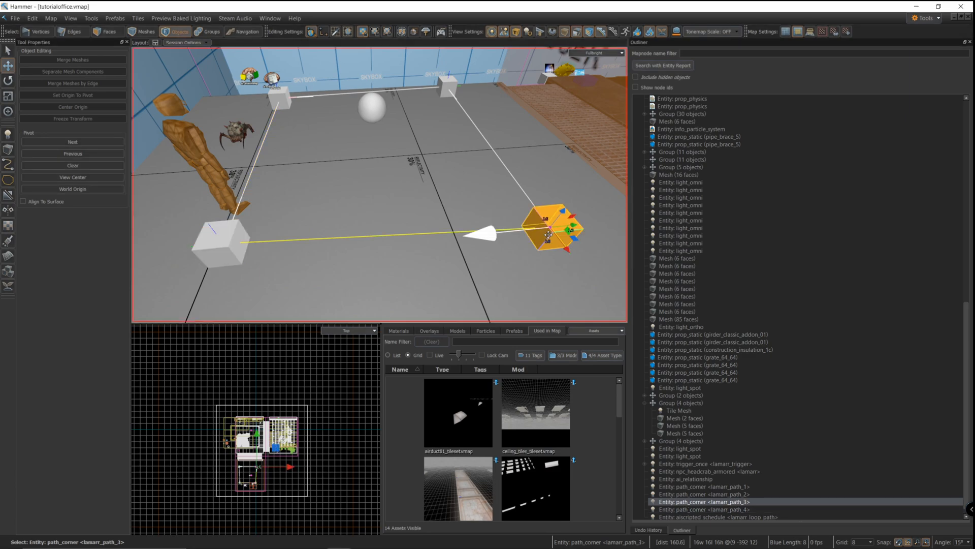
key("Delete")
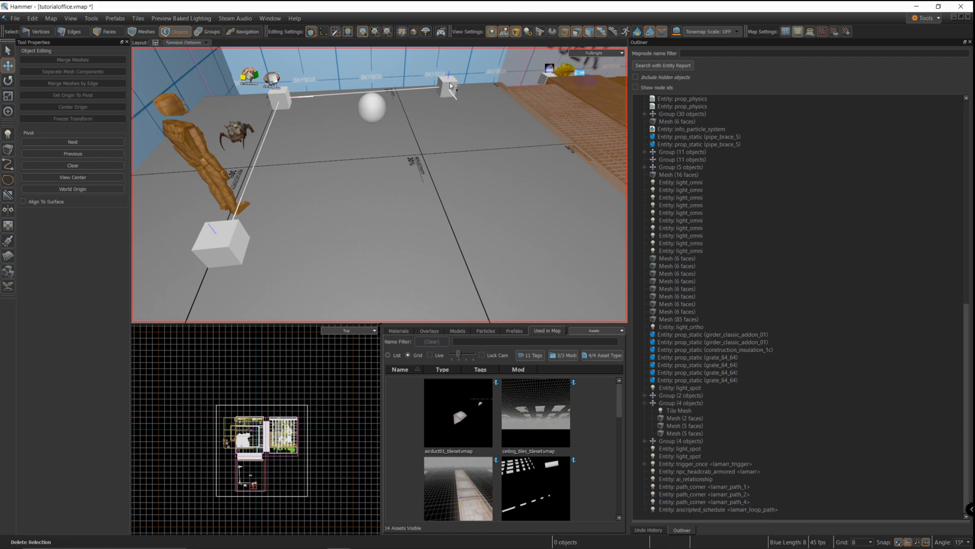
Step: Place a scripted_sequence entity on the room floor near the trigger
type("script")
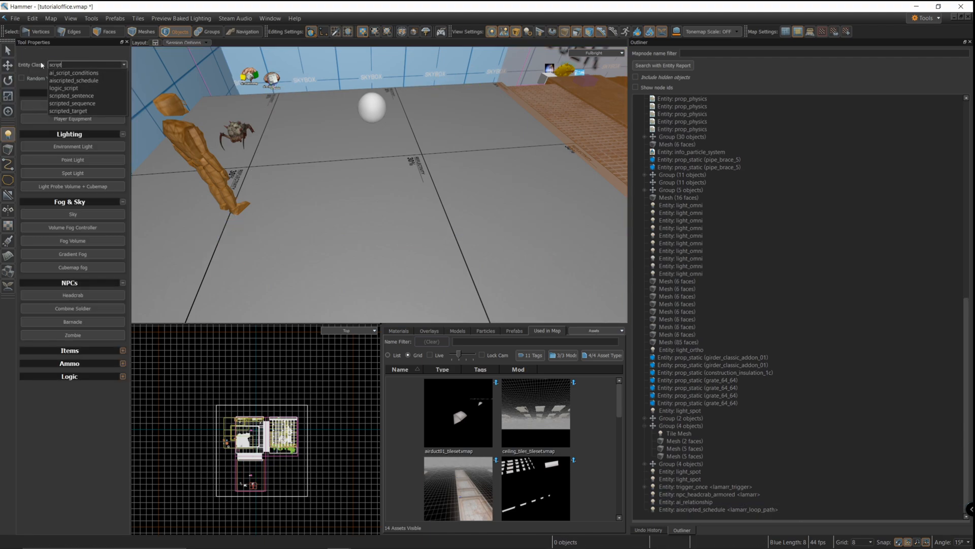
left_click(73, 104)
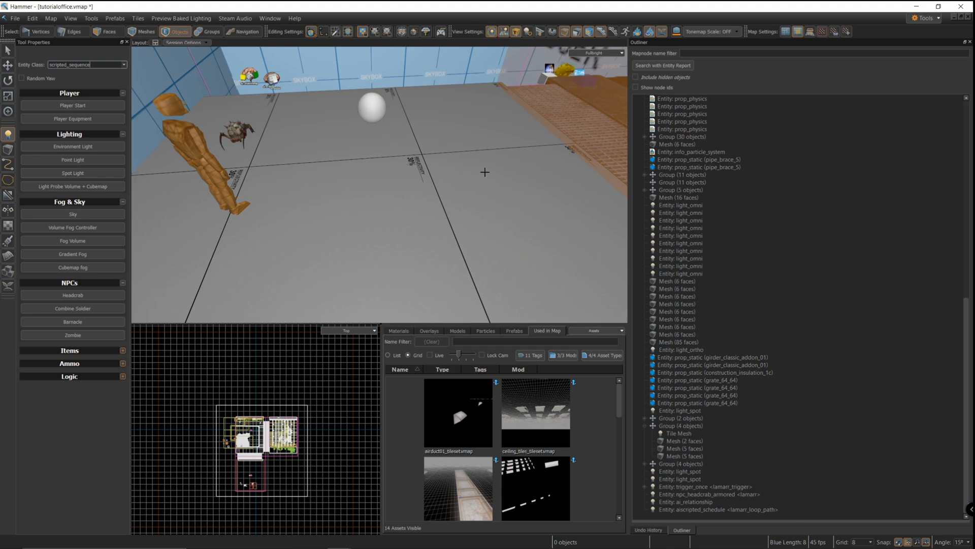
mouse_move(470, 154)
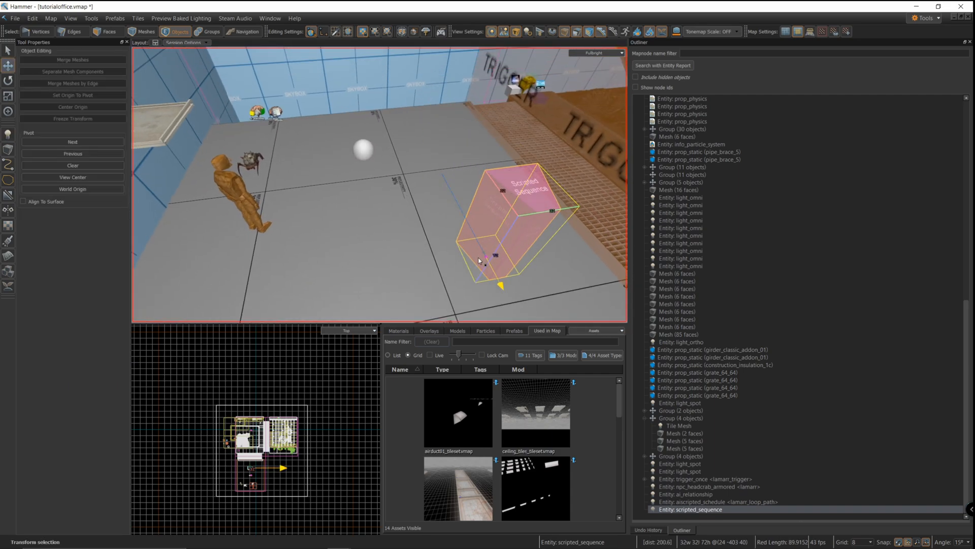
left_click(73, 143)
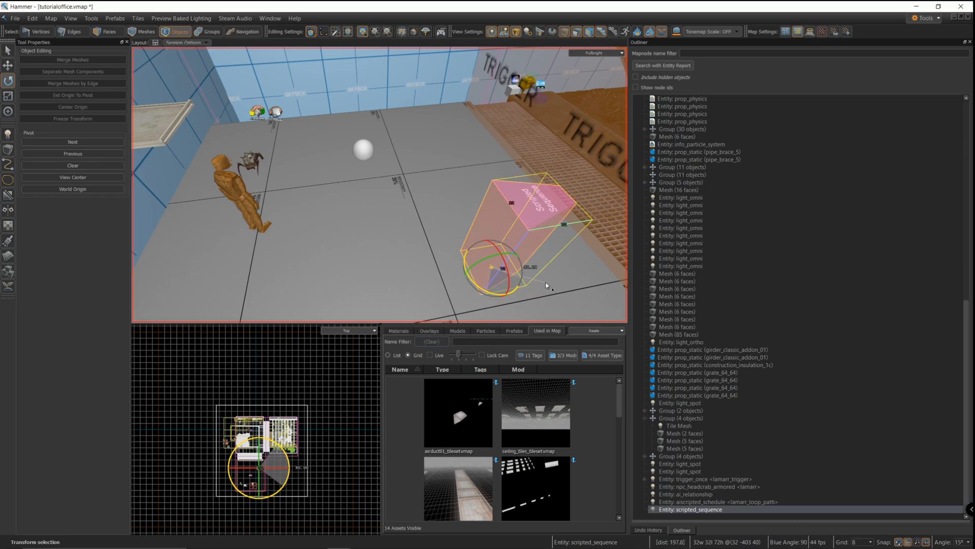
Step: Name the sequence lamarr_script and set lamarr as its Target NPC
double_click(691, 509)
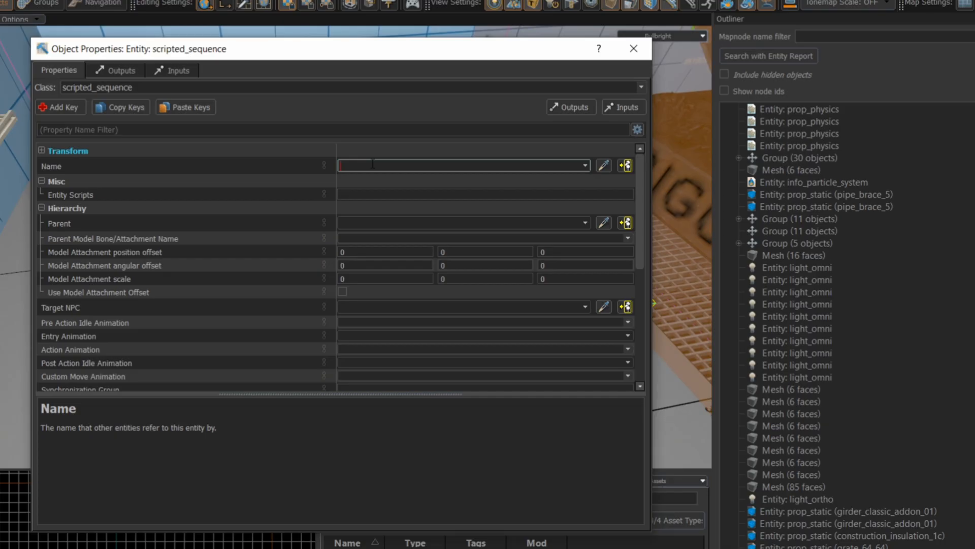
type("lomm")
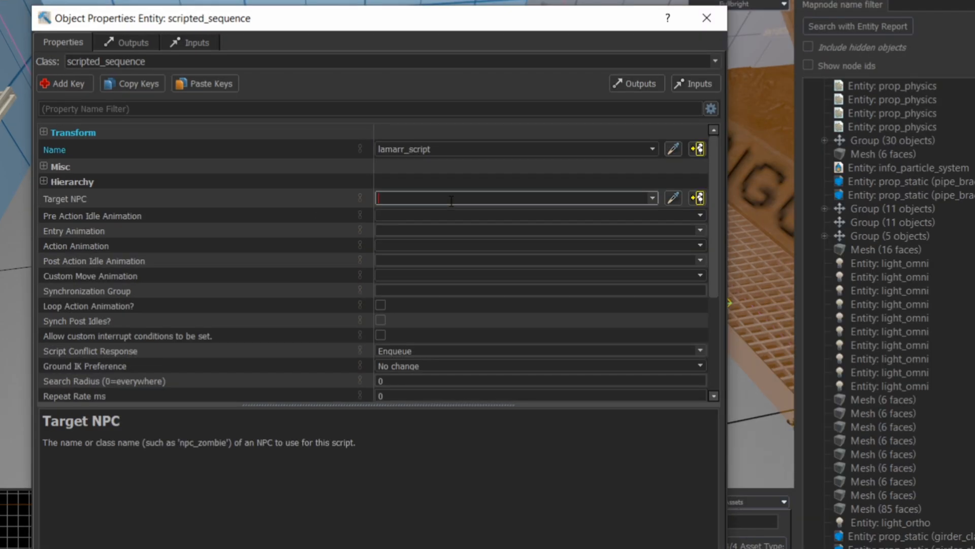
type("lamarr")
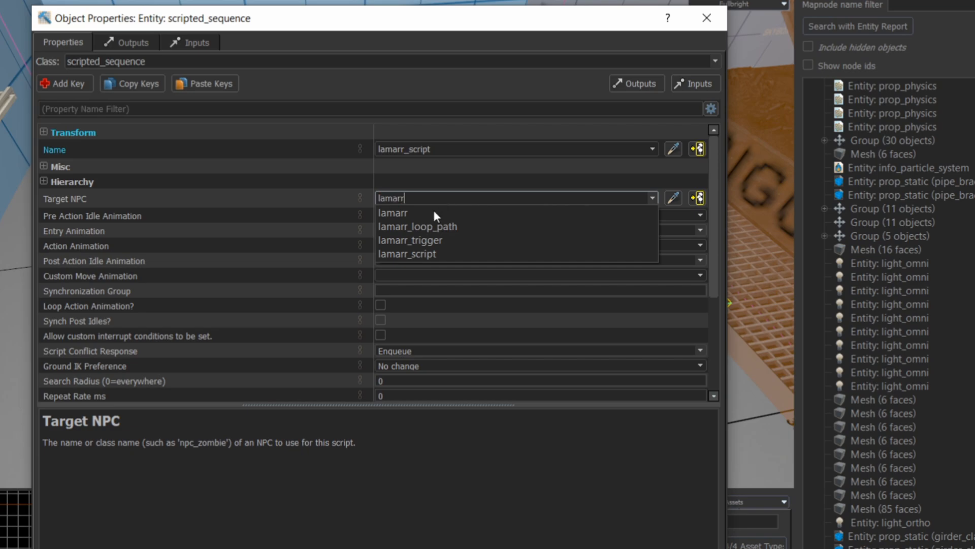
left_click(392, 212)
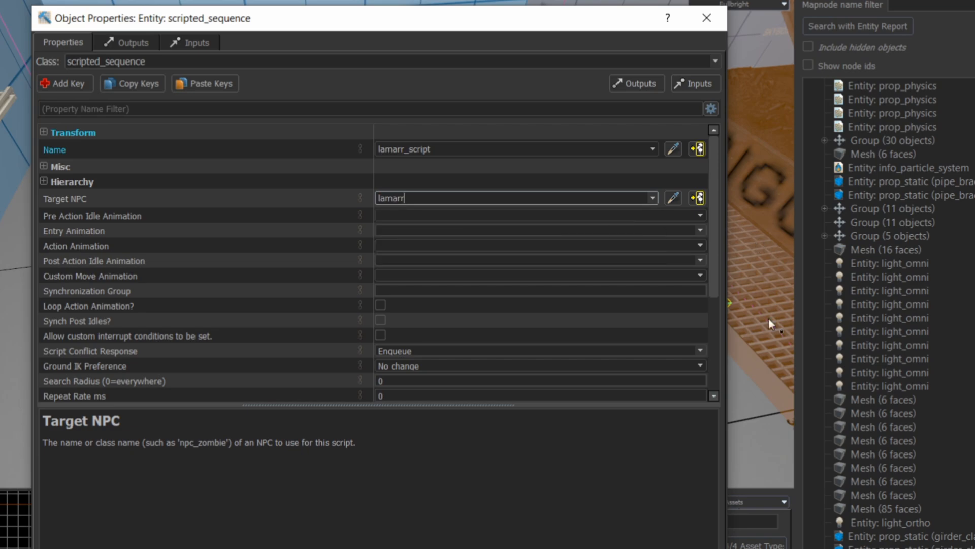
mouse_move(715, 198)
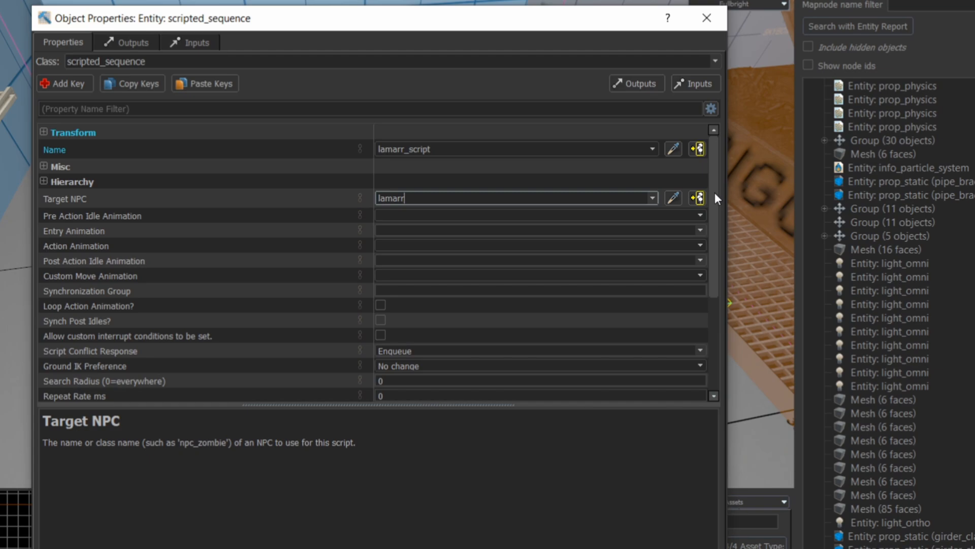
scroll("down", 3)
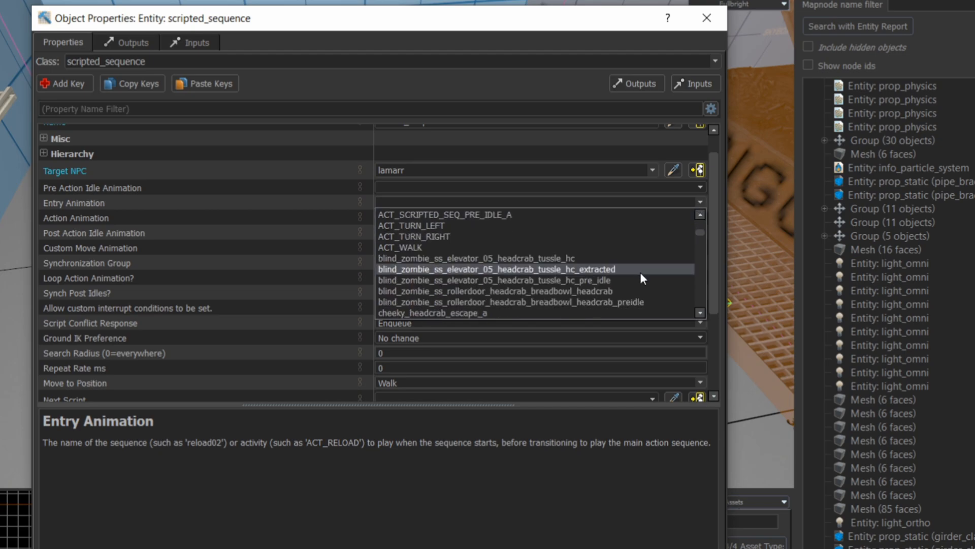
Step: Set the entry animation to headcrab_classic_burrow_in
scroll("down", 3)
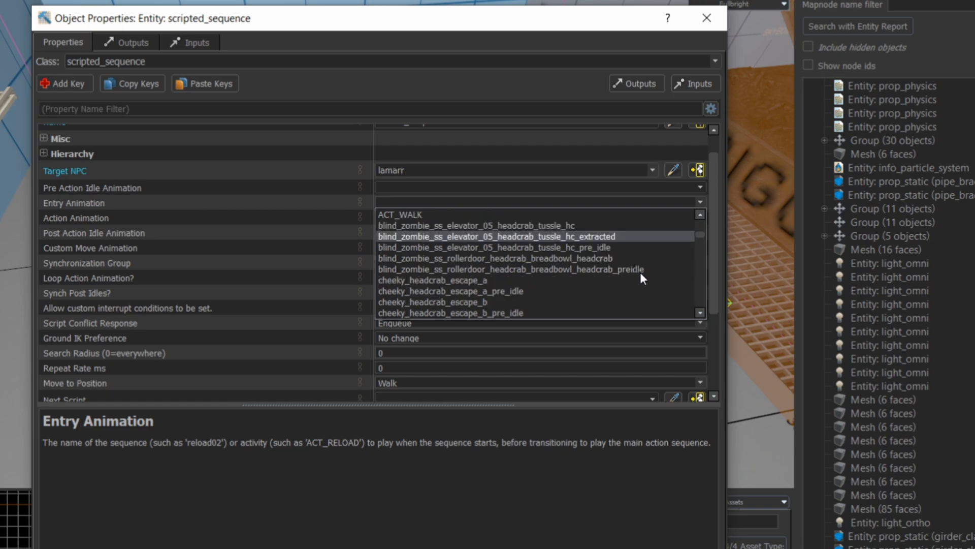
scroll("down", 3)
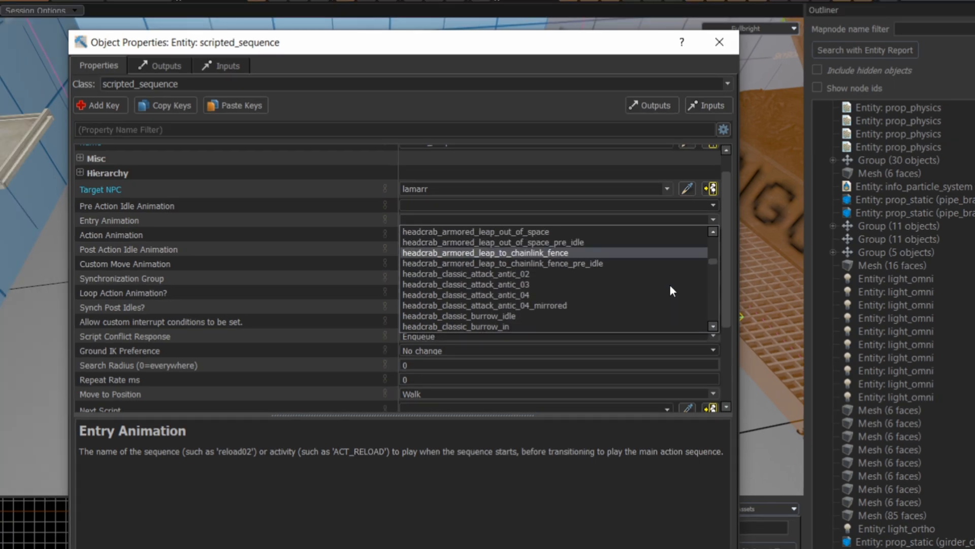
left_click(455, 325)
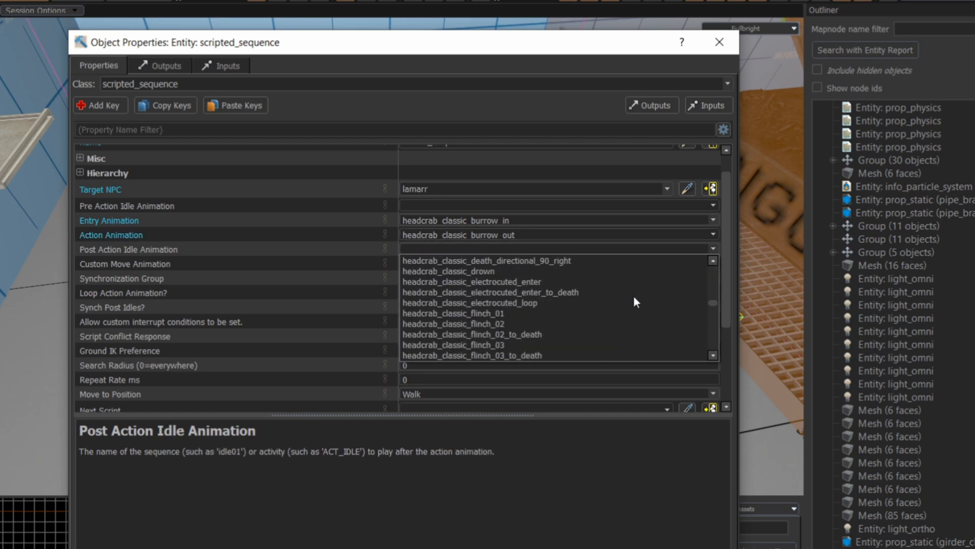
Step: Set Post Action Idle to flipped_back and Move to Position to Run
scroll("down", 3)
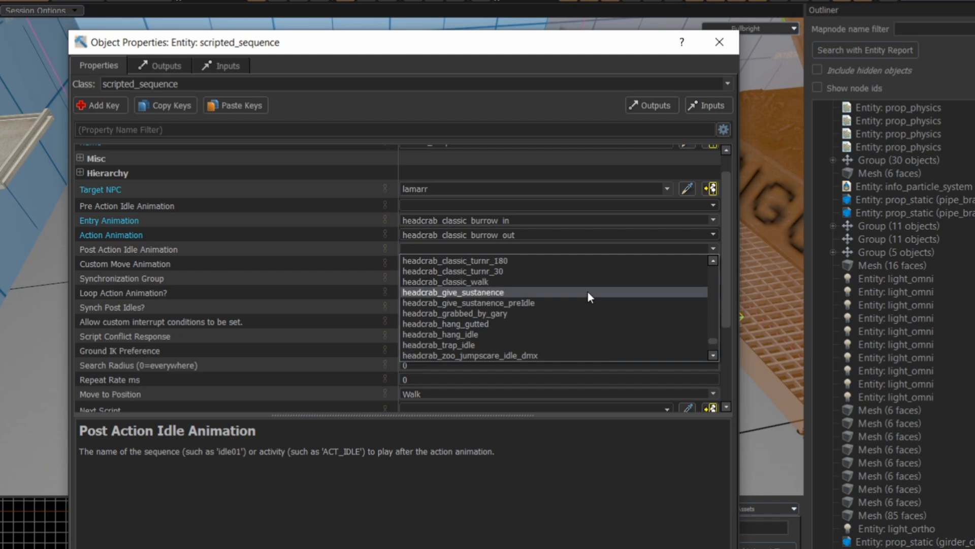
scroll("down", 3)
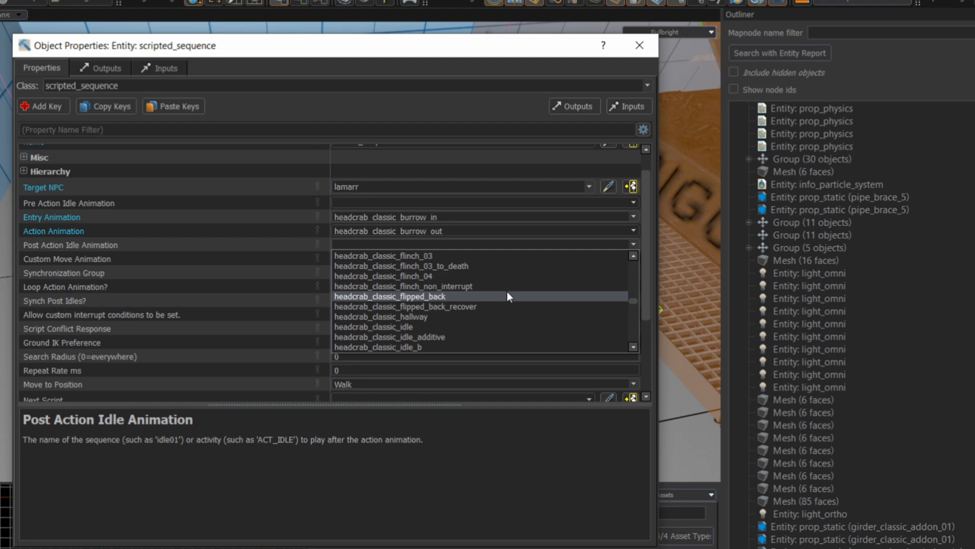
left_click(390, 295)
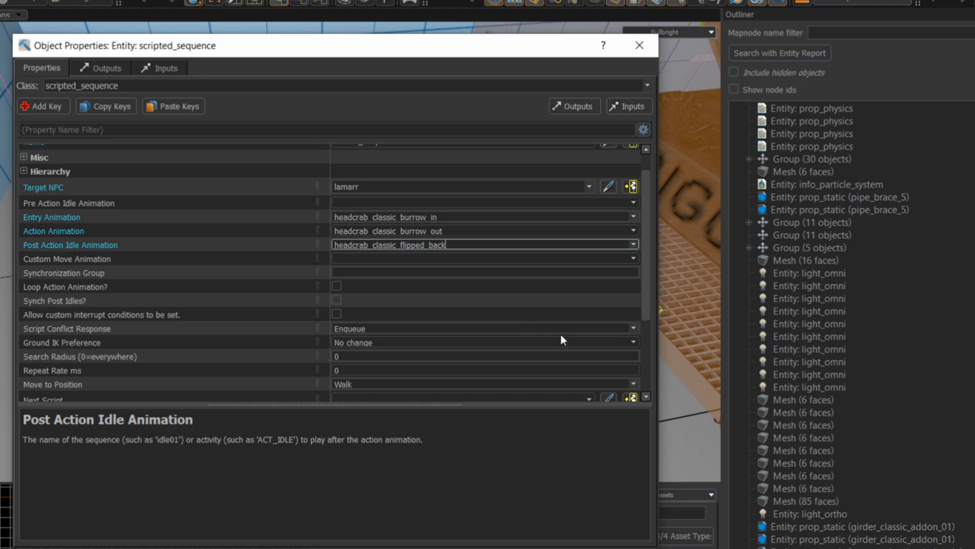
mouse_move(641, 367)
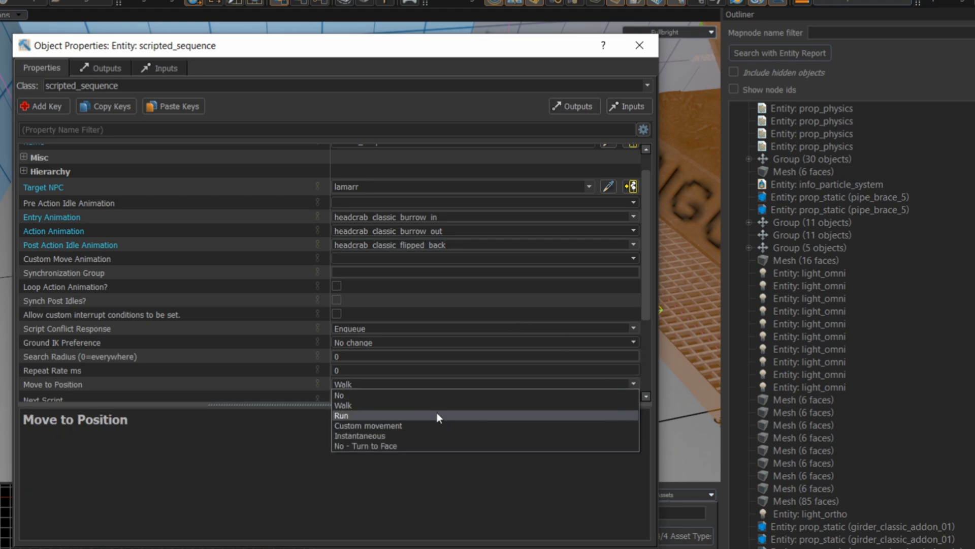
left_click(342, 416)
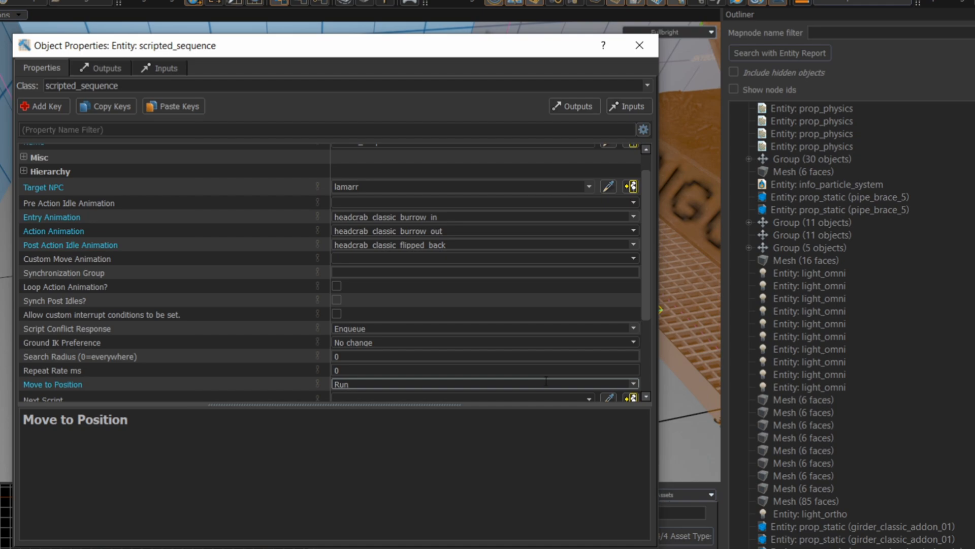
mouse_move(514, 316)
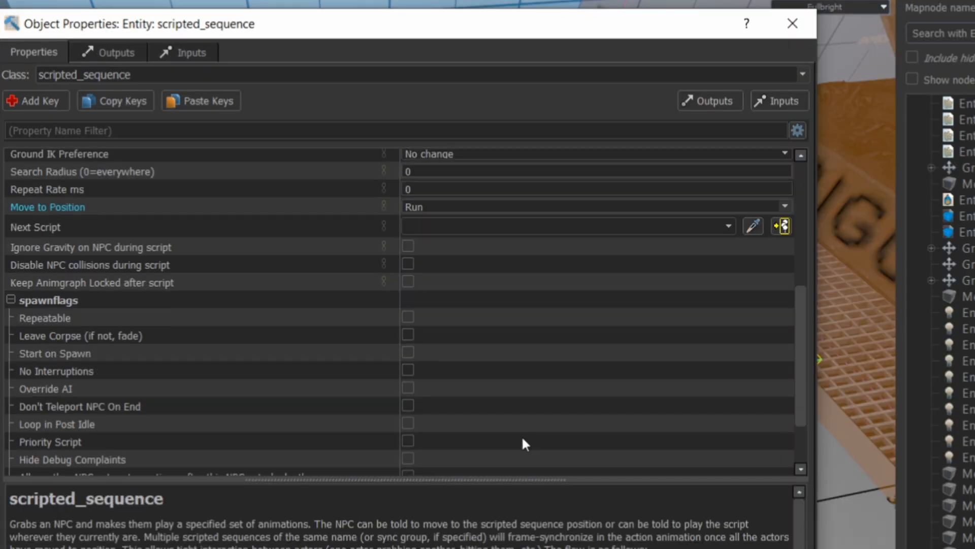
Step: Enable the No Interruptions and Override AI spawnflags on the lamarr_script sequence
scroll("down", 3)
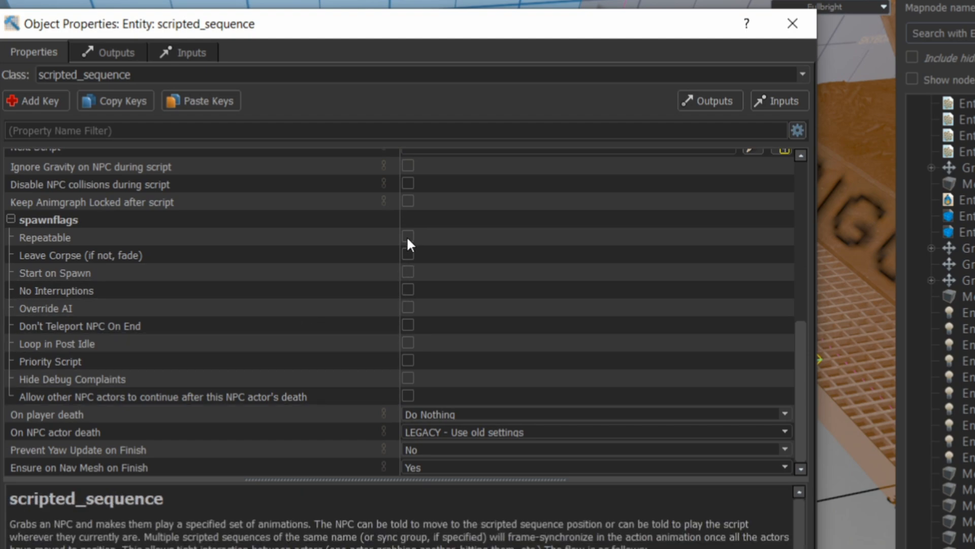
mouse_move(414, 245)
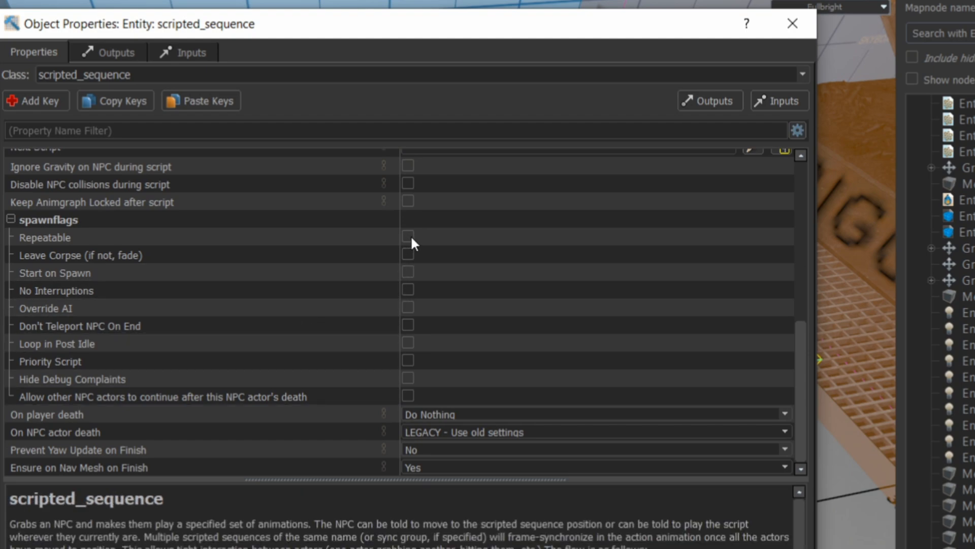
left_click(409, 290)
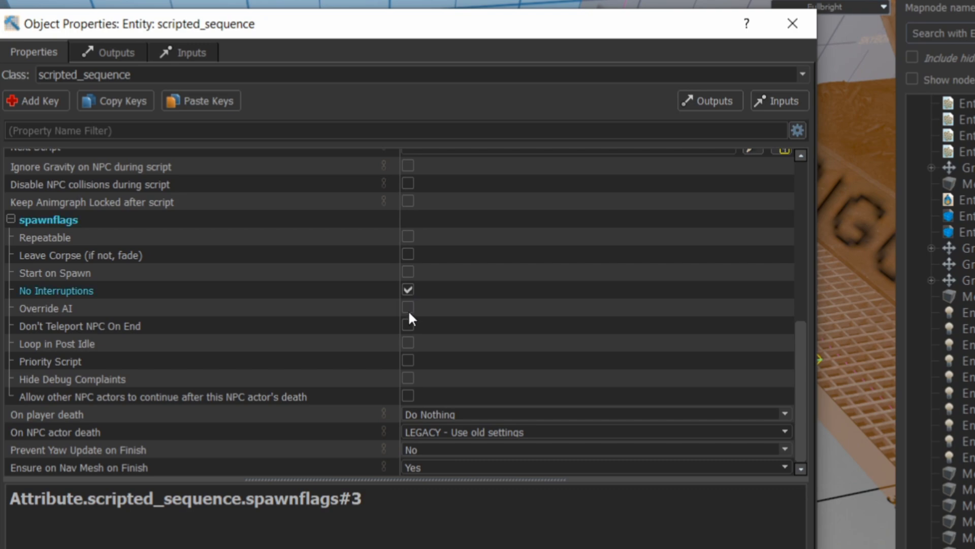
left_click(409, 307)
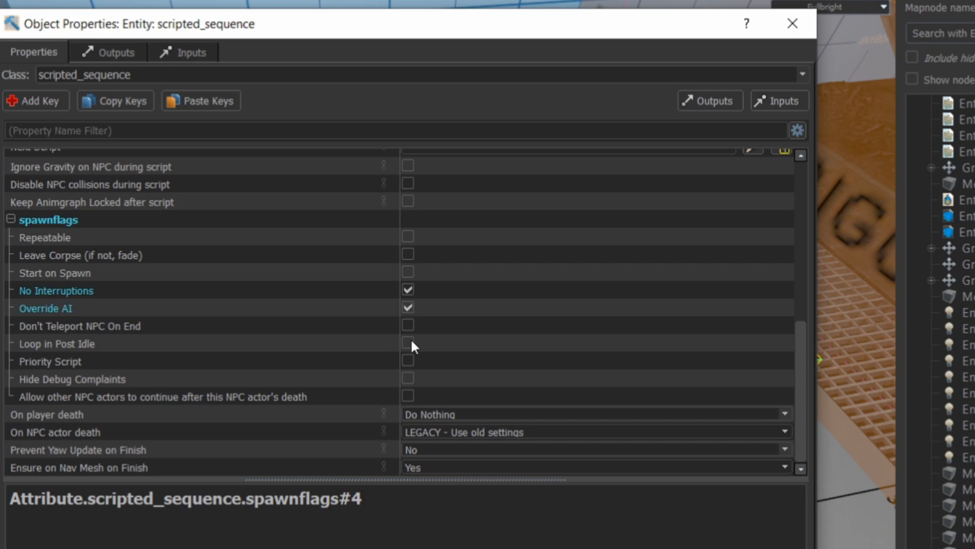
mouse_move(414, 359)
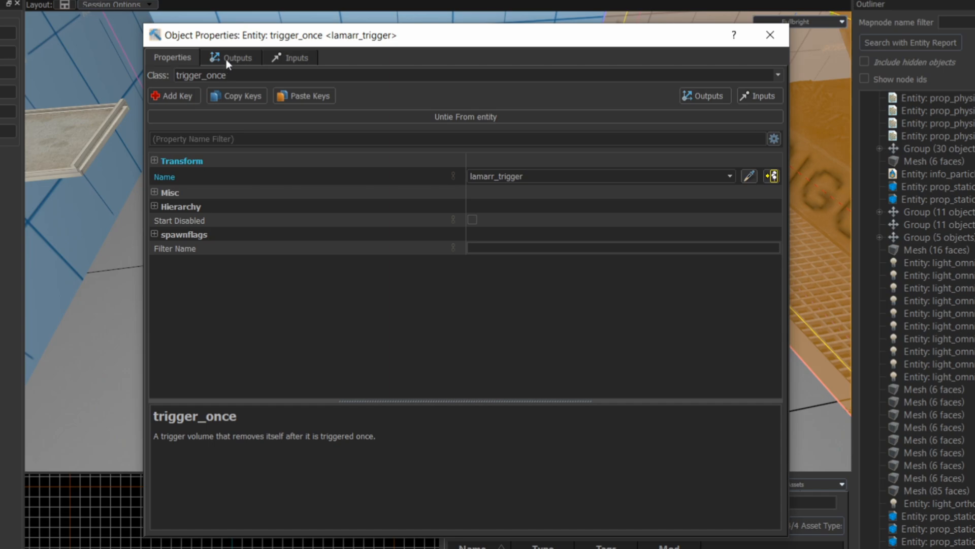
Step: Retarget lamarr_trigger's OnTrigger output to lamarr_script via the BeginSequence input
left_click(237, 57)
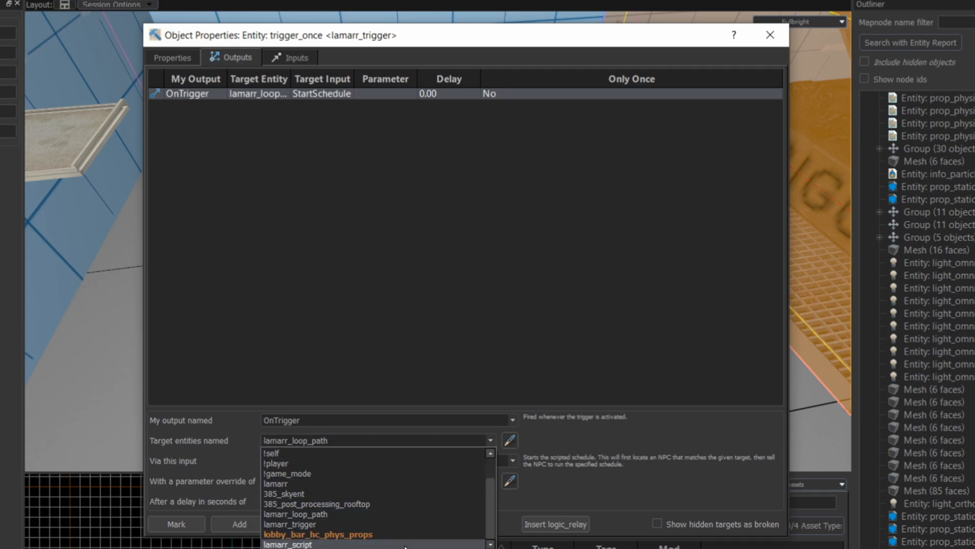
left_click(287, 542)
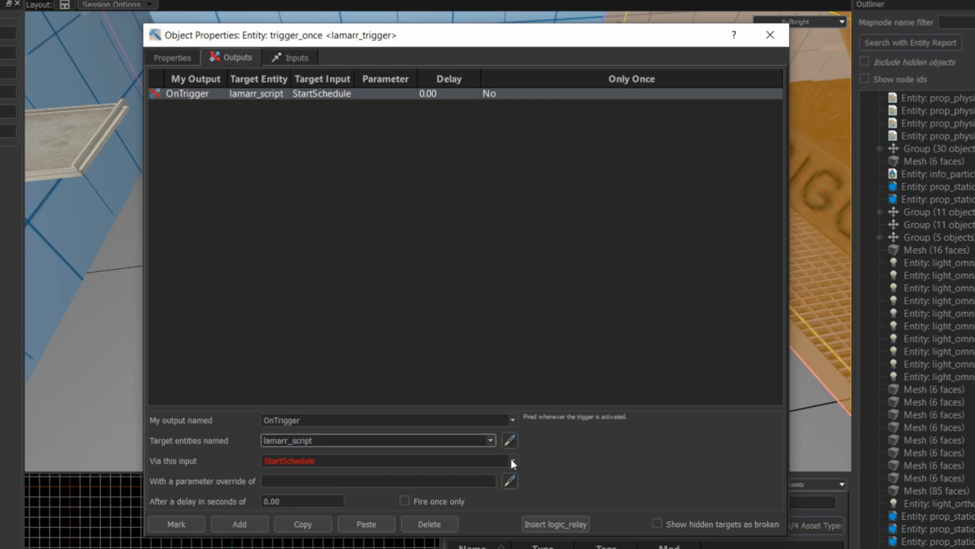
left_click(512, 460)
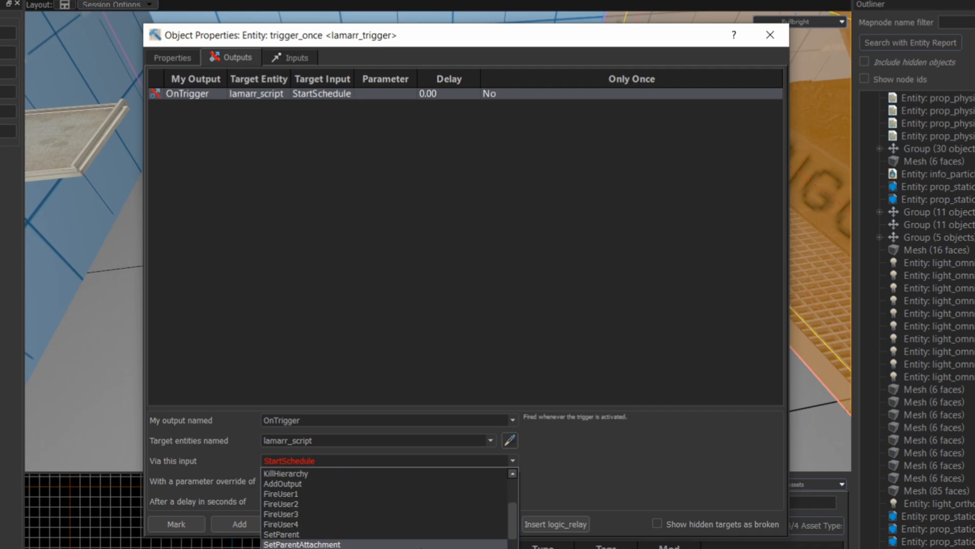
scroll("down", 3)
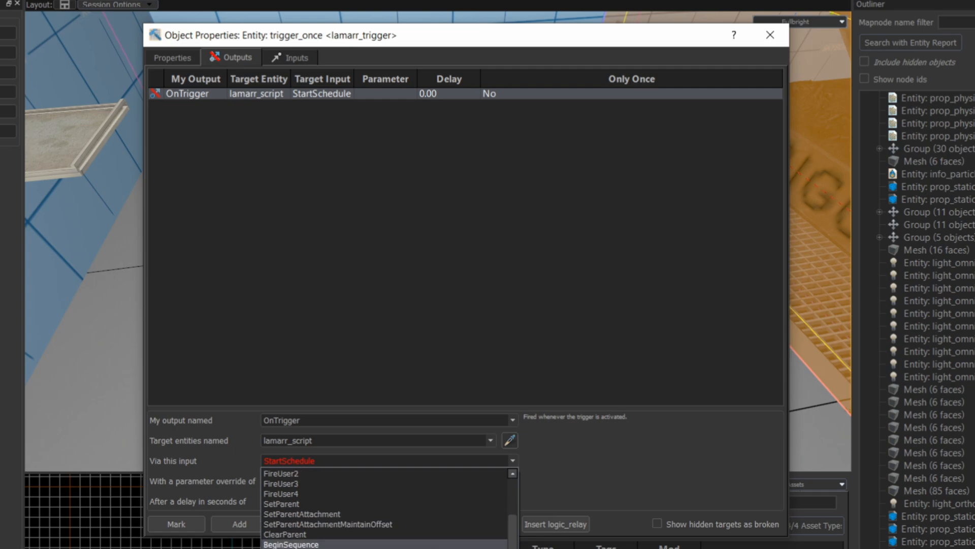
left_click(300, 543)
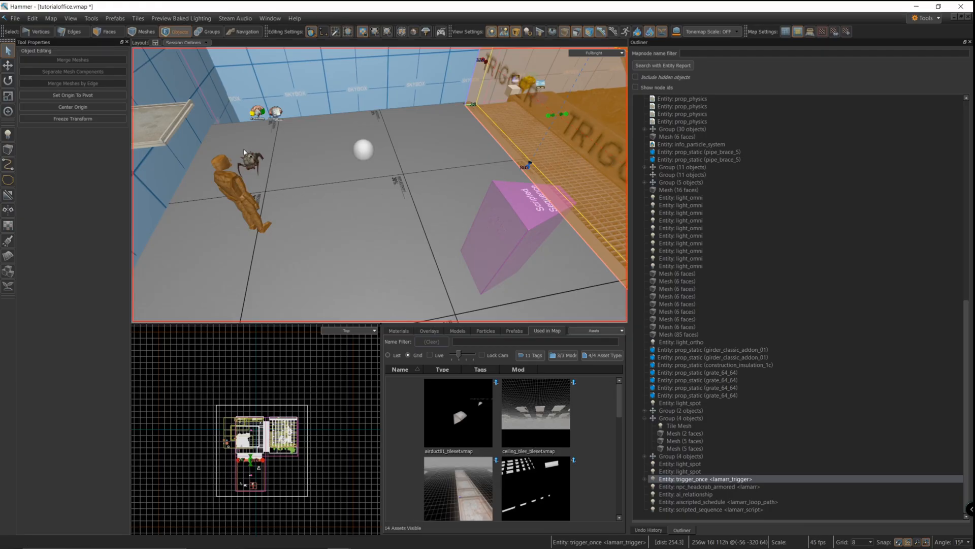
mouse_move(380, 206)
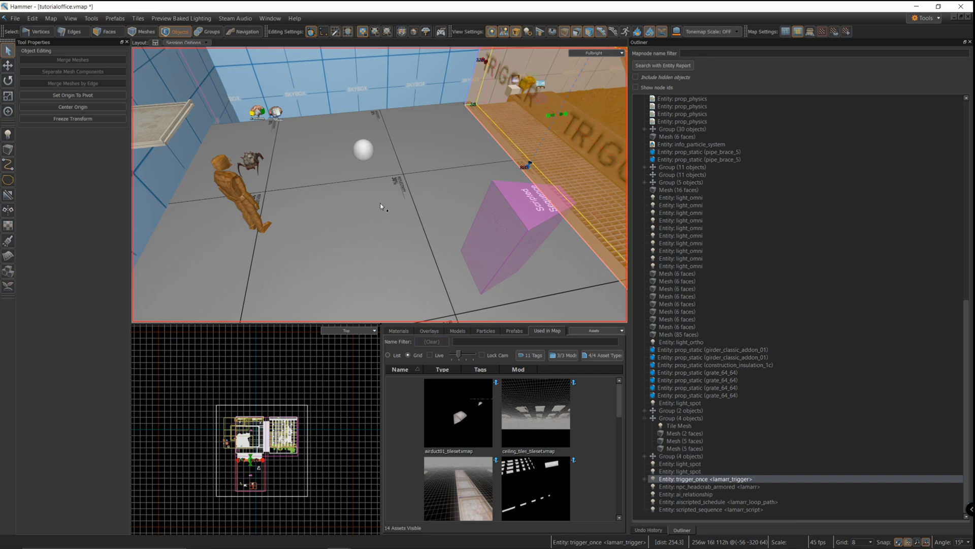
Step: Select the lamarr_loop_path aiscripted_schedule entity in the Outliner
left_click(715, 501)
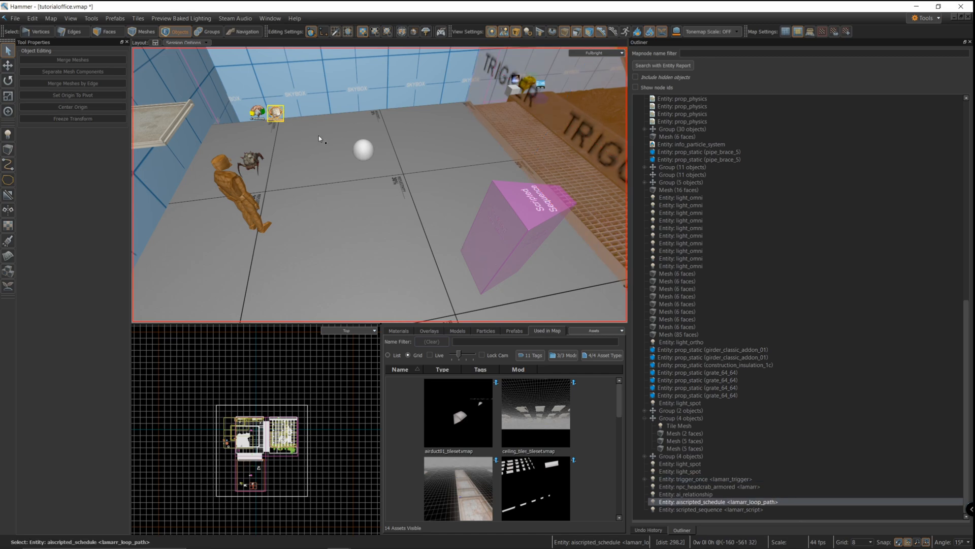